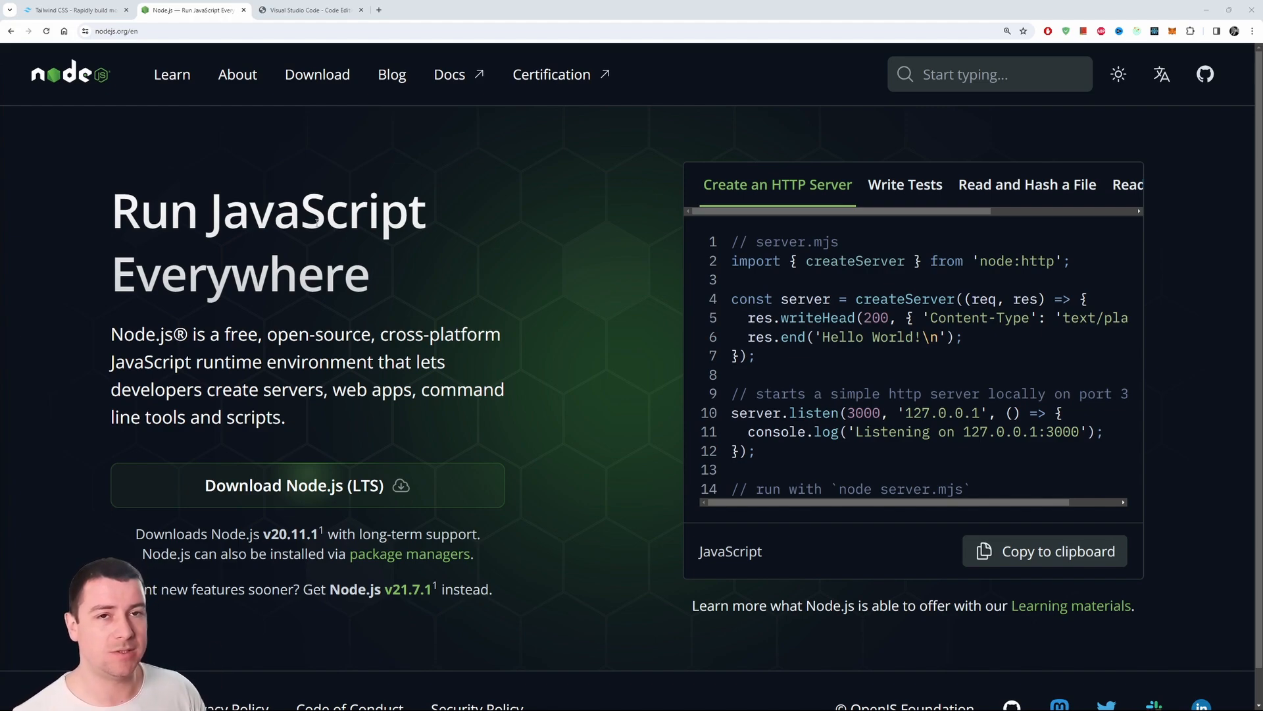
{"action": "mouse_move", "coordinate": [530, 230]}
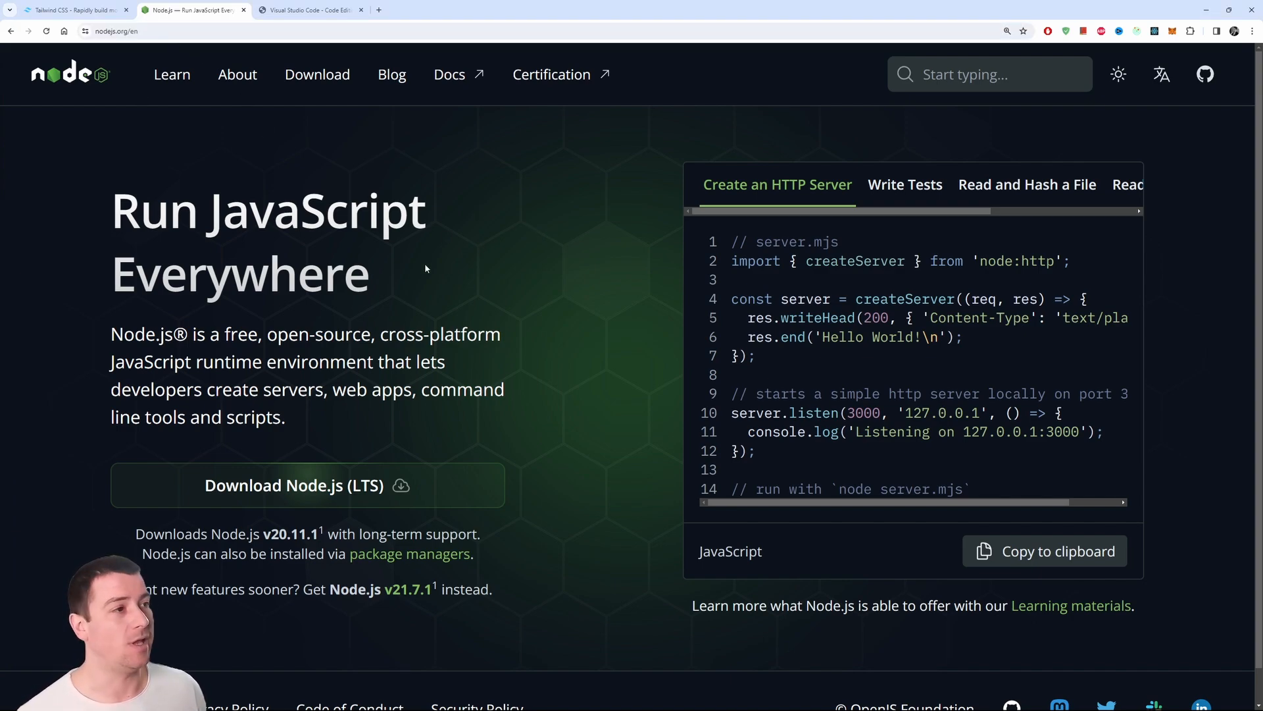
{"action": "mouse_move", "coordinate": [457, 196]}
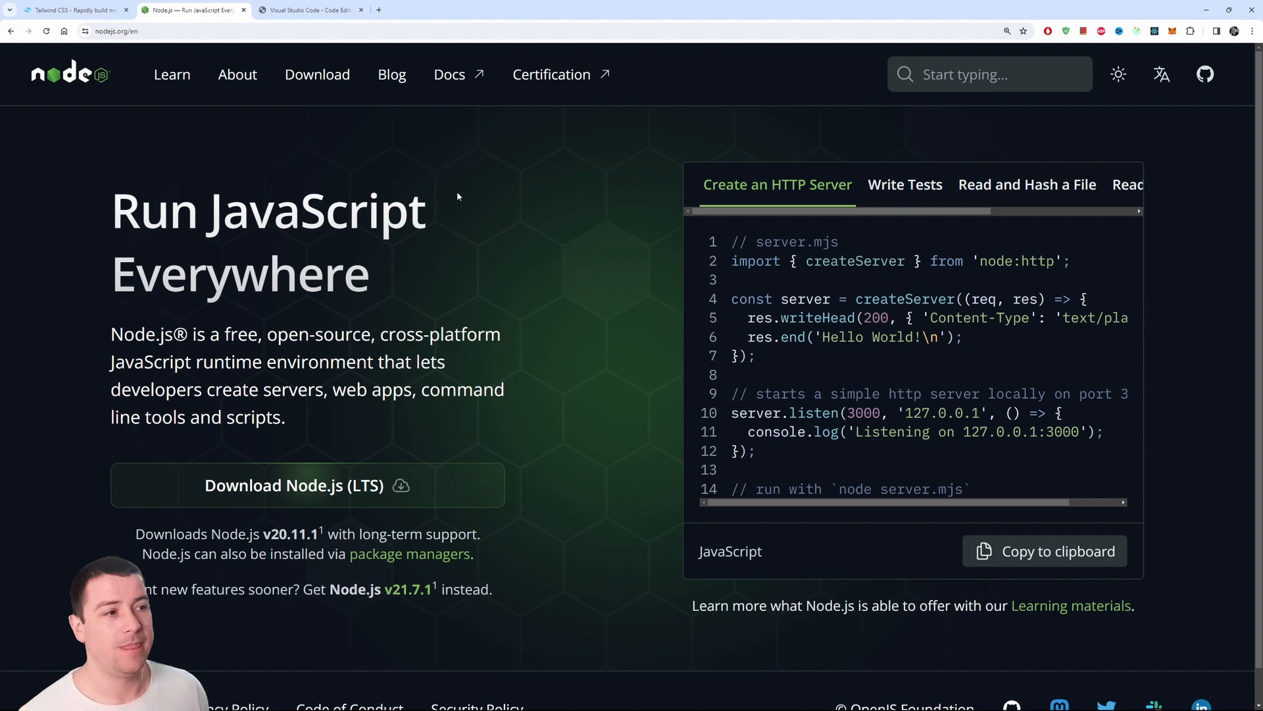
{"action": "mouse_move", "coordinate": [520, 452]}
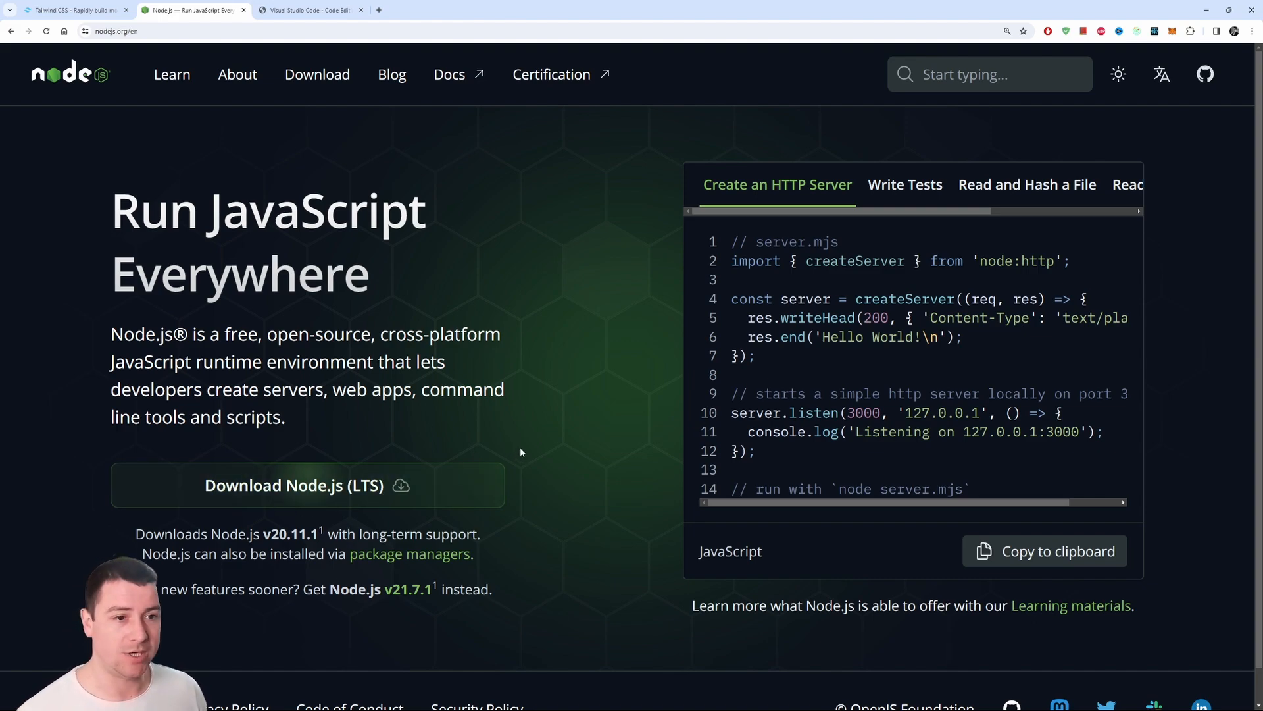
{"action": "mouse_move", "coordinate": [502, 414]}
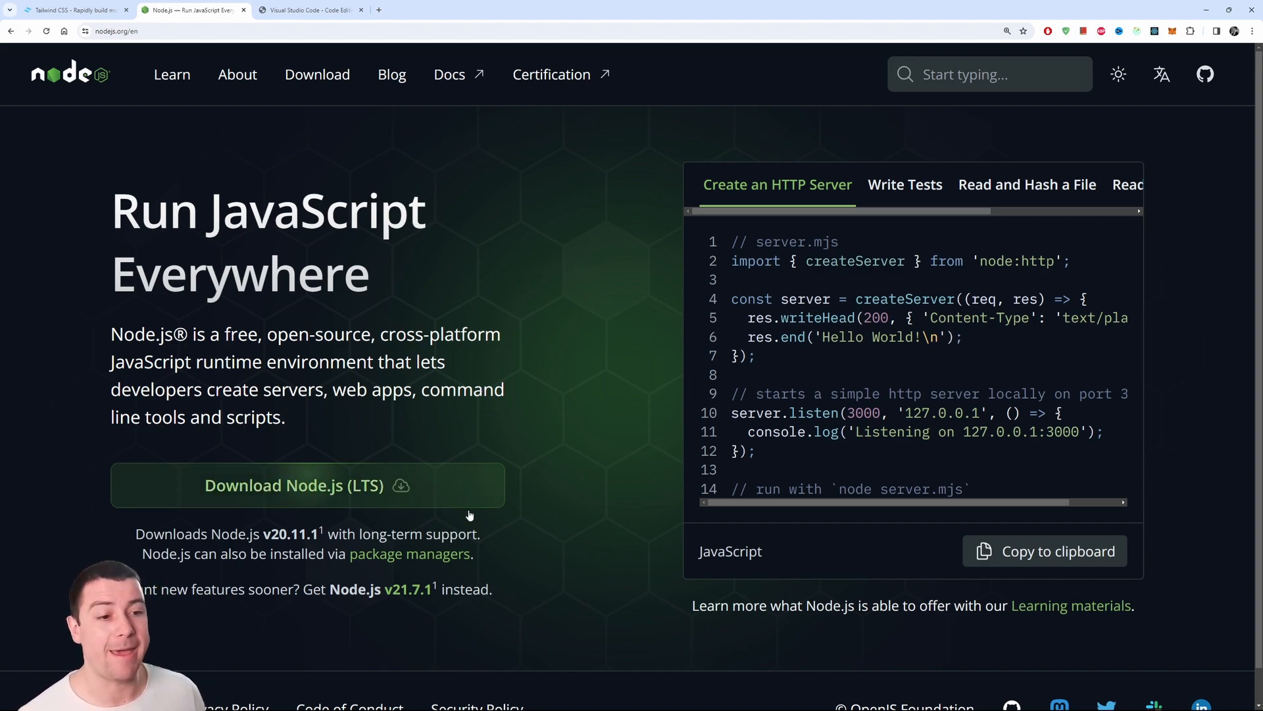
{"action": "mouse_move", "coordinate": [473, 503]}
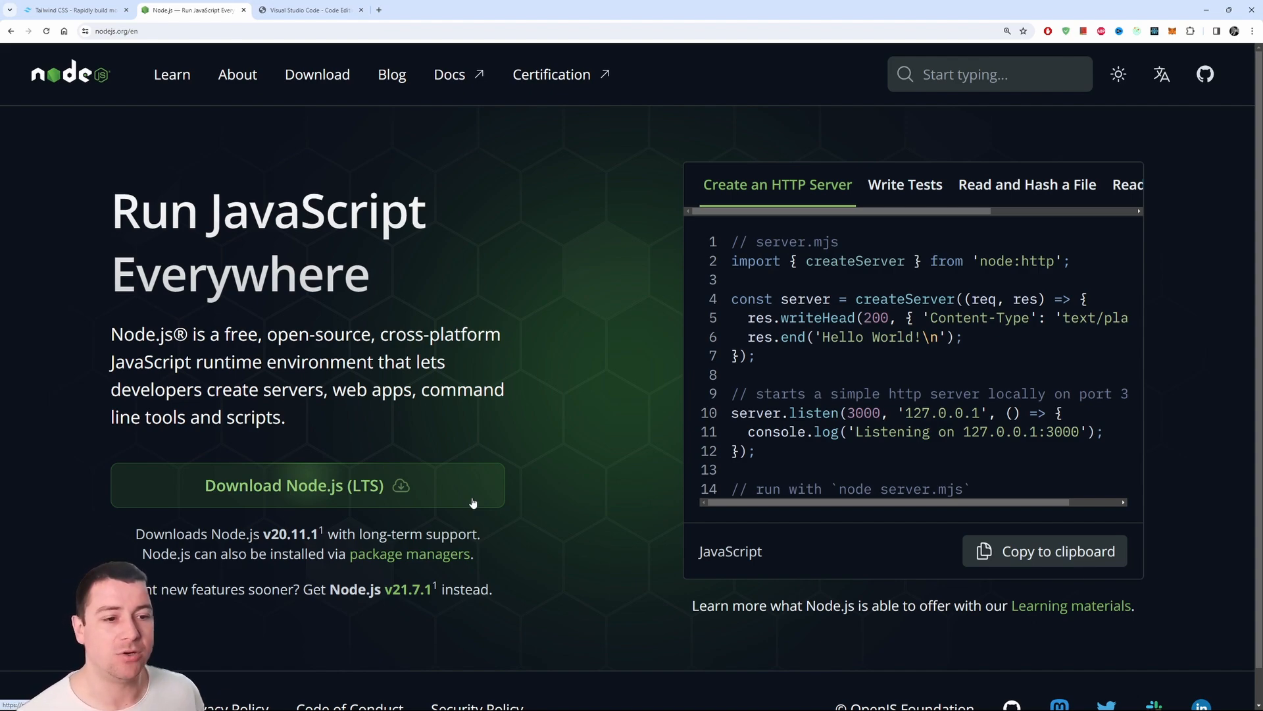
- Download the node-v20.11.1-x64.msi LTS installer from nodejs.org and launch it
{"action": "scroll", "scroll_direction": "down", "scroll_amount": 3}
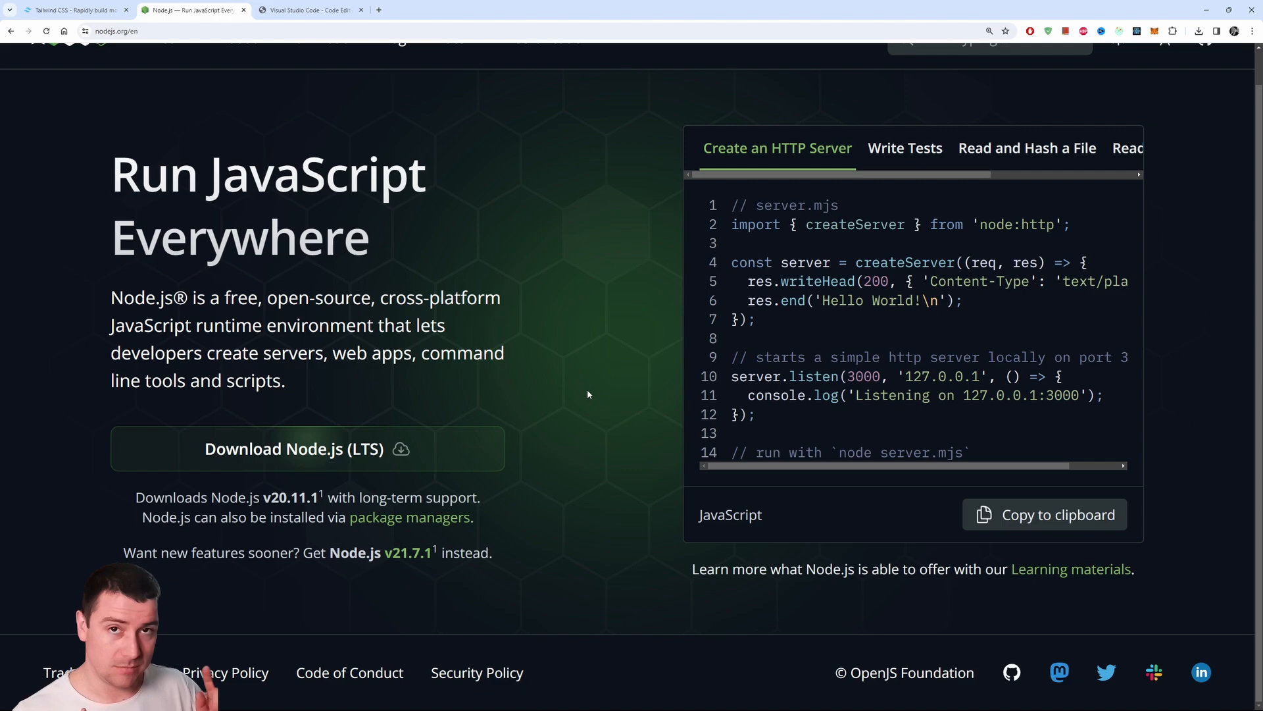
{"action": "scroll", "scroll_direction": "up", "scroll_amount": 3}
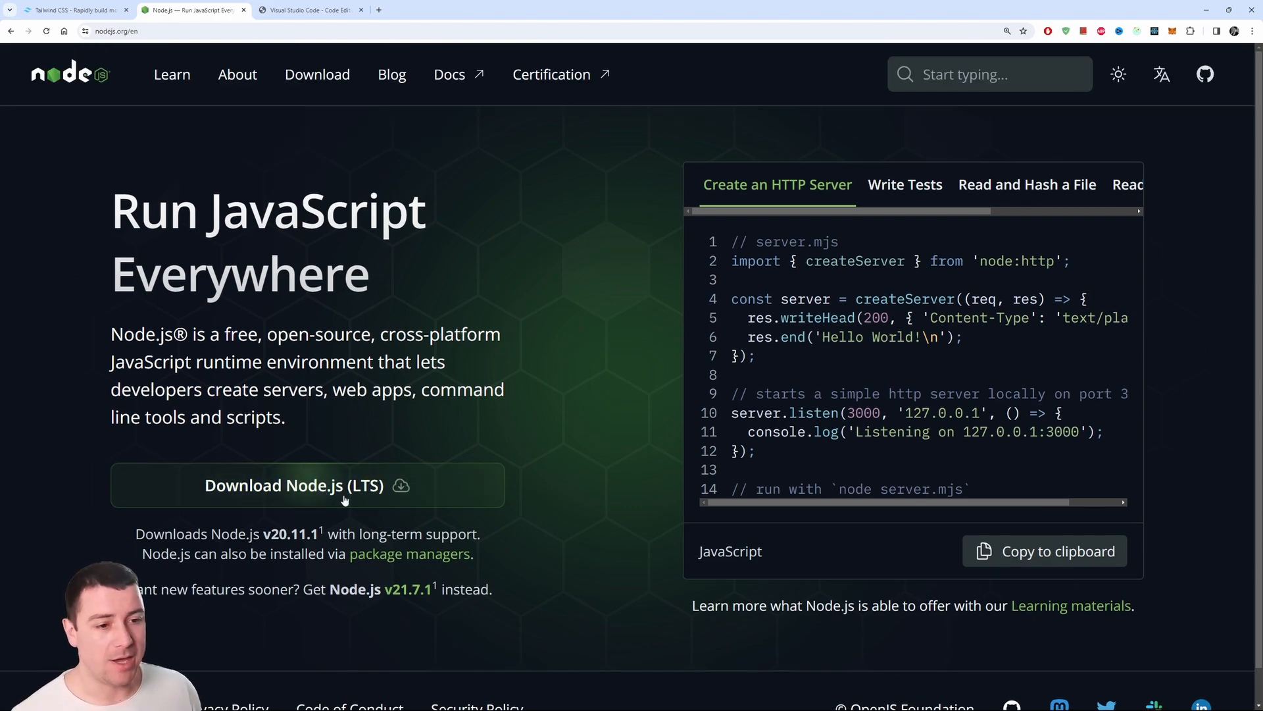
{"action": "left_click", "coordinate": [294, 485]}
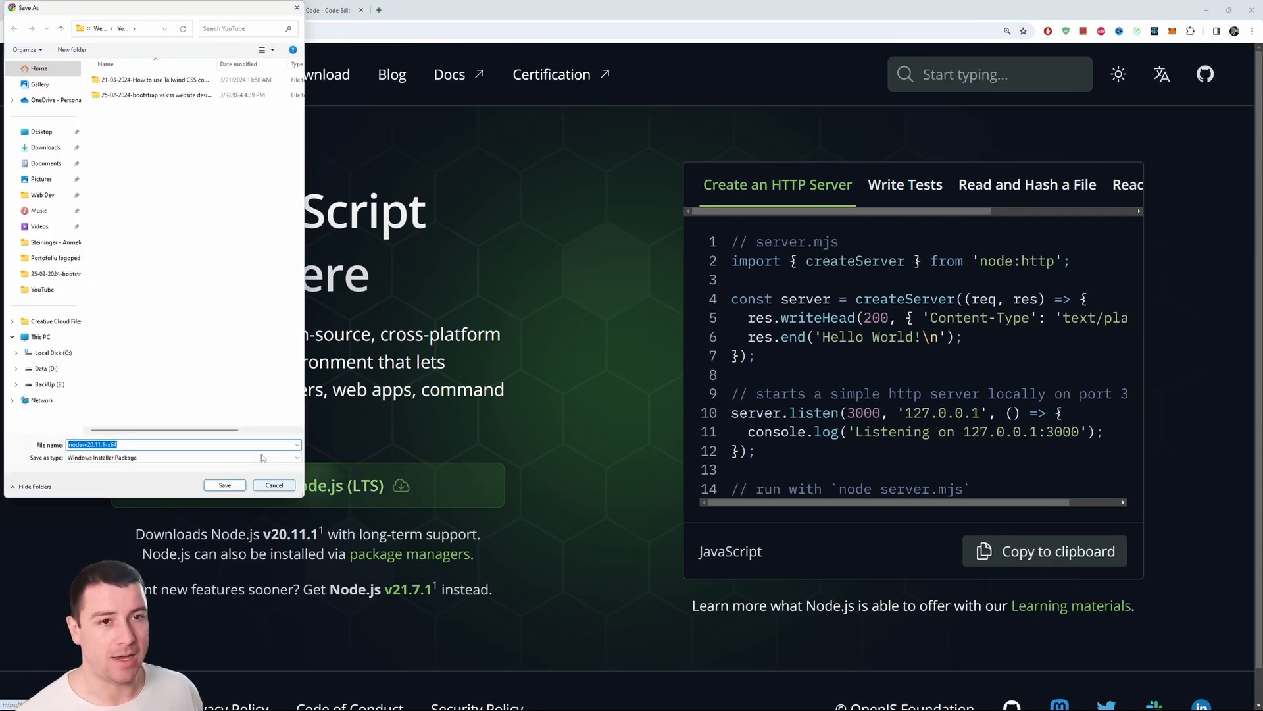
{"action": "left_click", "coordinate": [46, 162]}
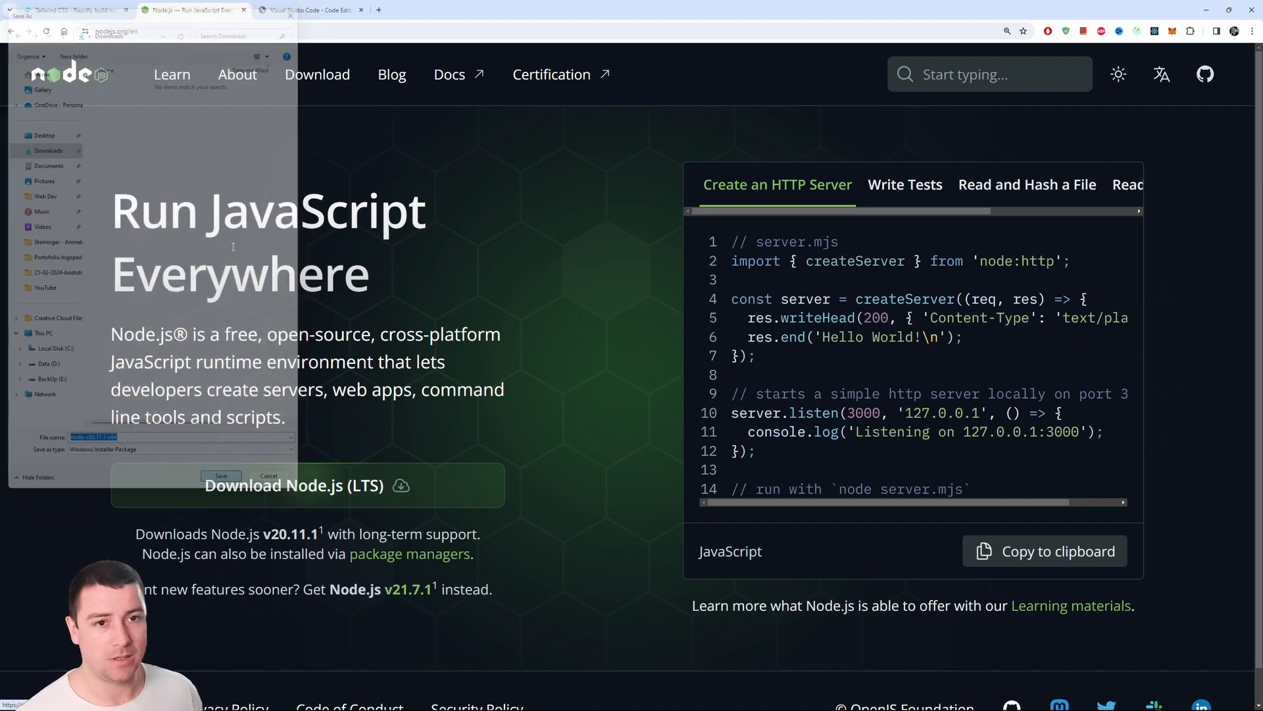
{"action": "left_click", "coordinate": [219, 475]}
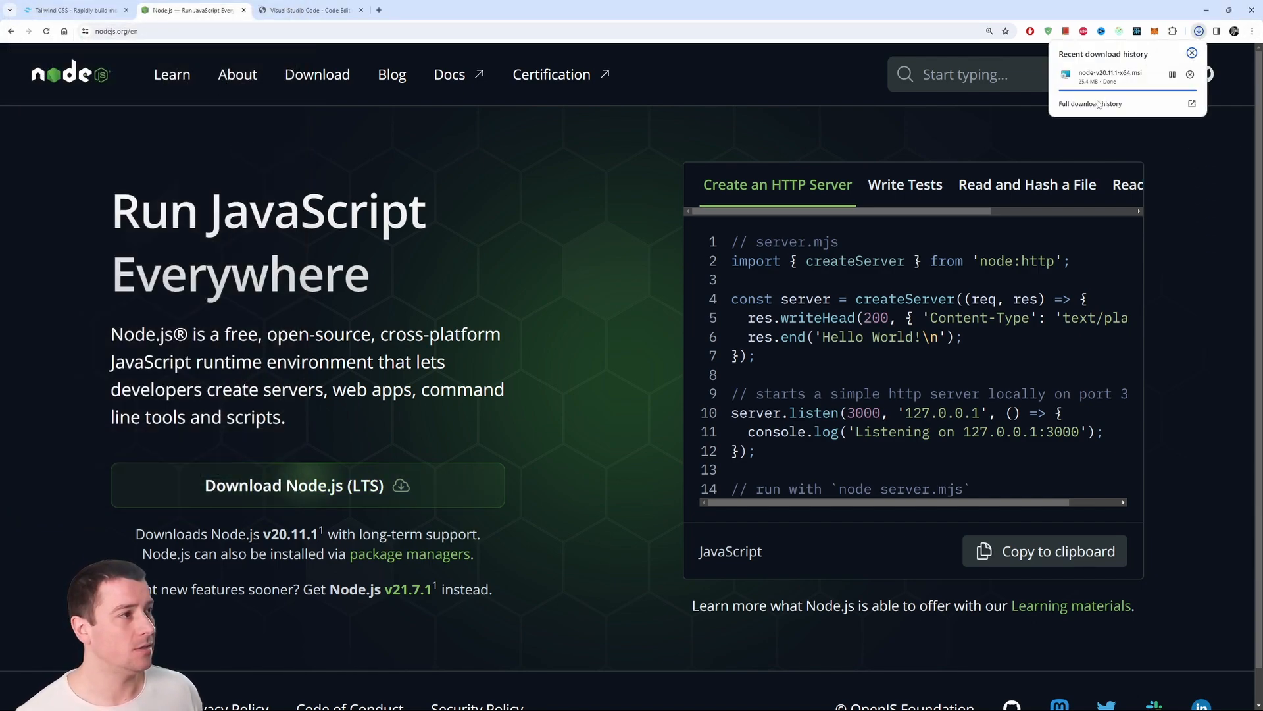
{"action": "mouse_move", "coordinate": [1120, 78]}
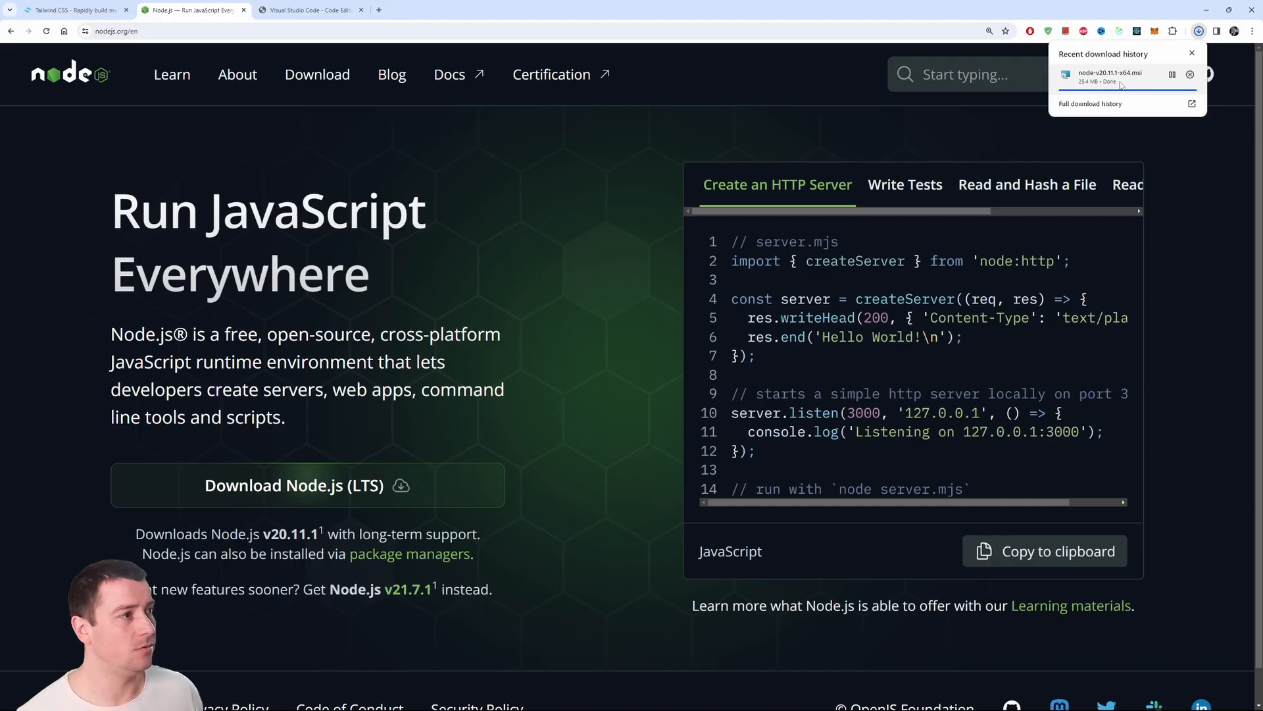
{"action": "left_click", "coordinate": [1101, 77]}
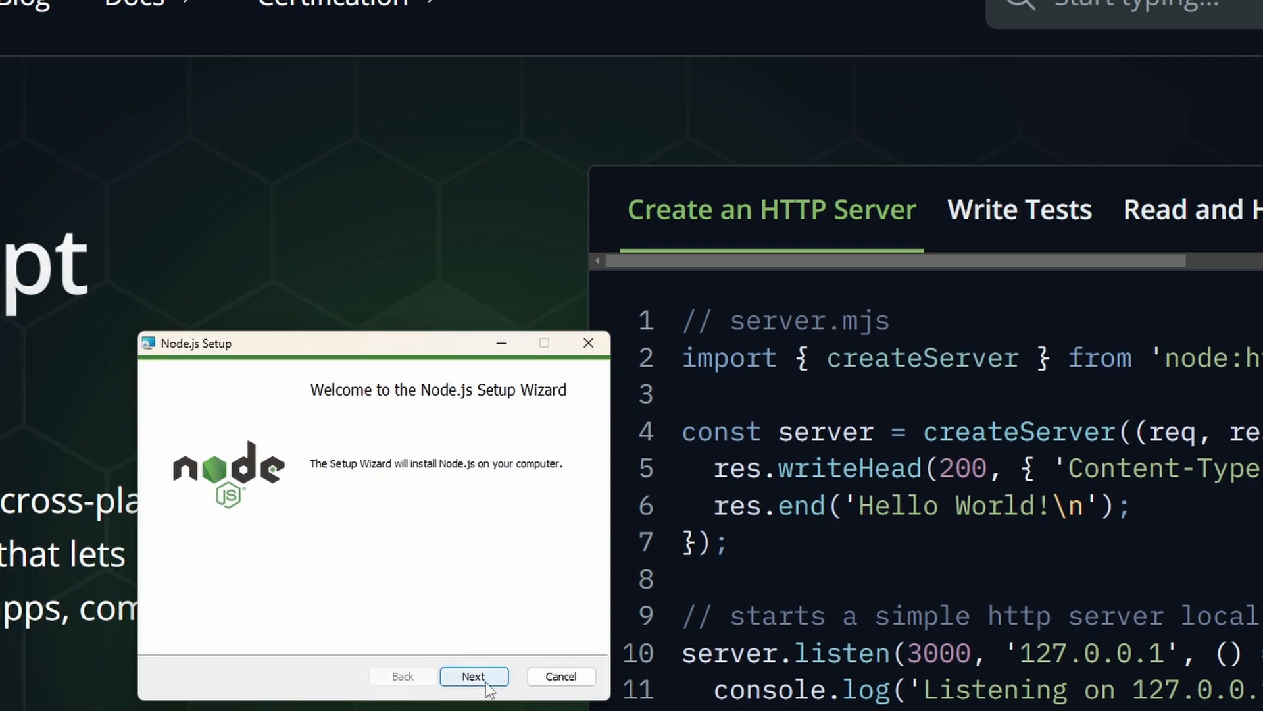
- Accept the license, keep the default folder and features, and return to Tools for Native Modules
{"action": "left_click", "coordinate": [473, 676]}
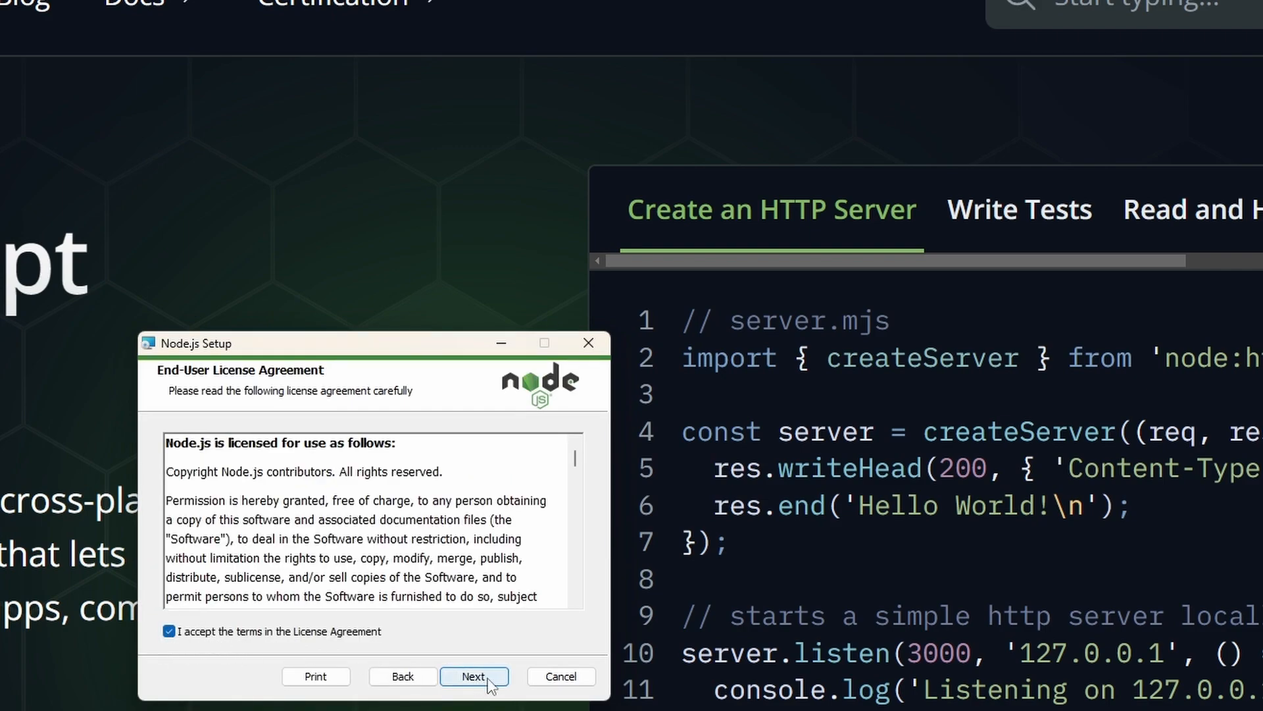
{"action": "left_click", "coordinate": [474, 676]}
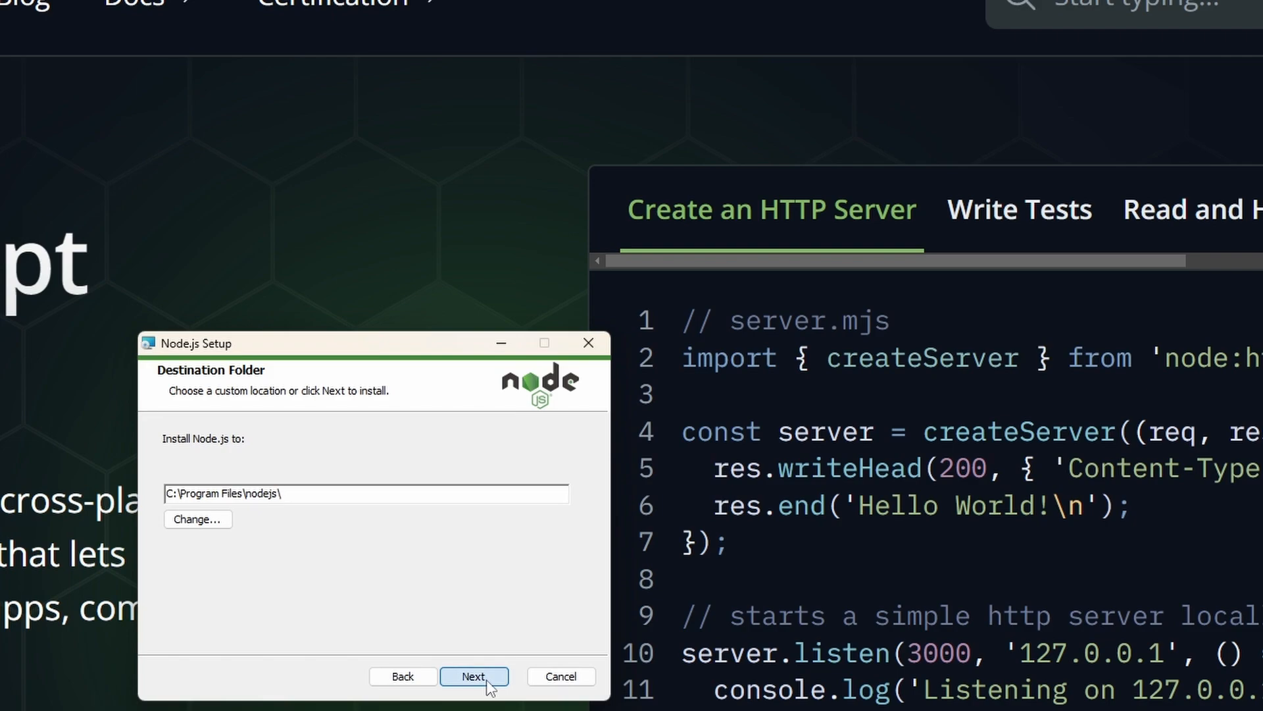
{"action": "left_click", "coordinate": [474, 676]}
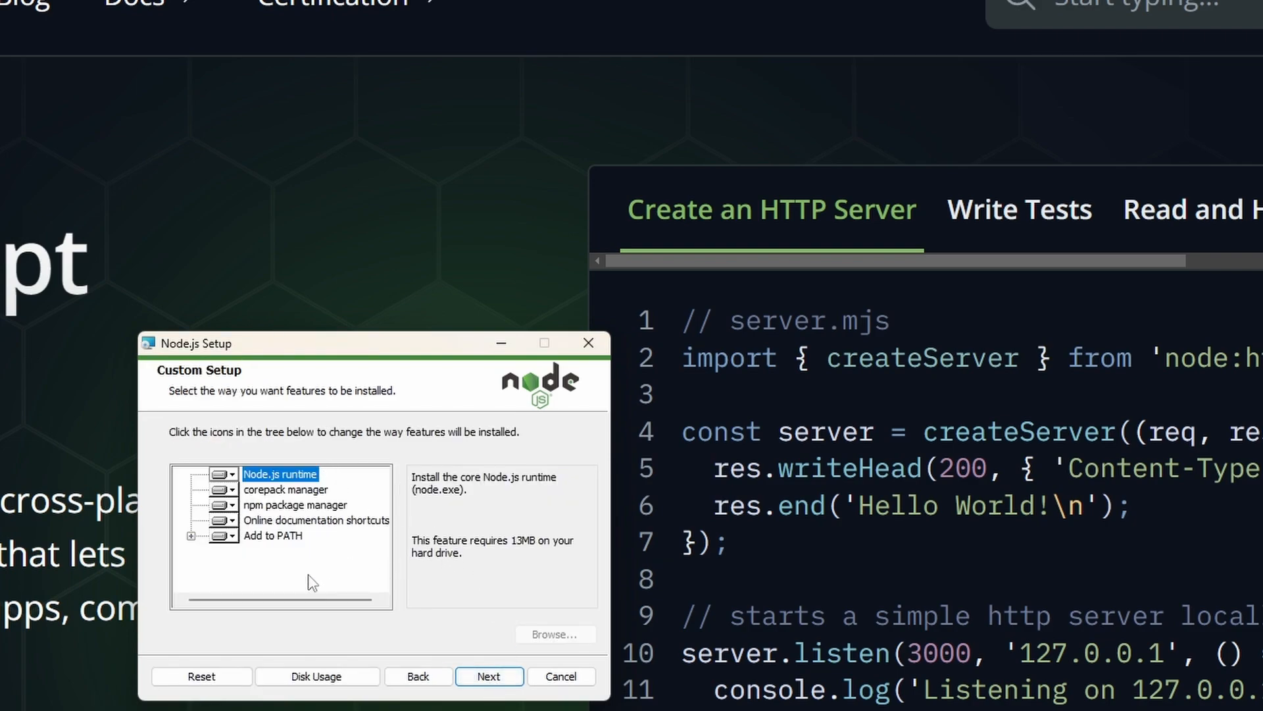
{"action": "left_click", "coordinate": [191, 535]}
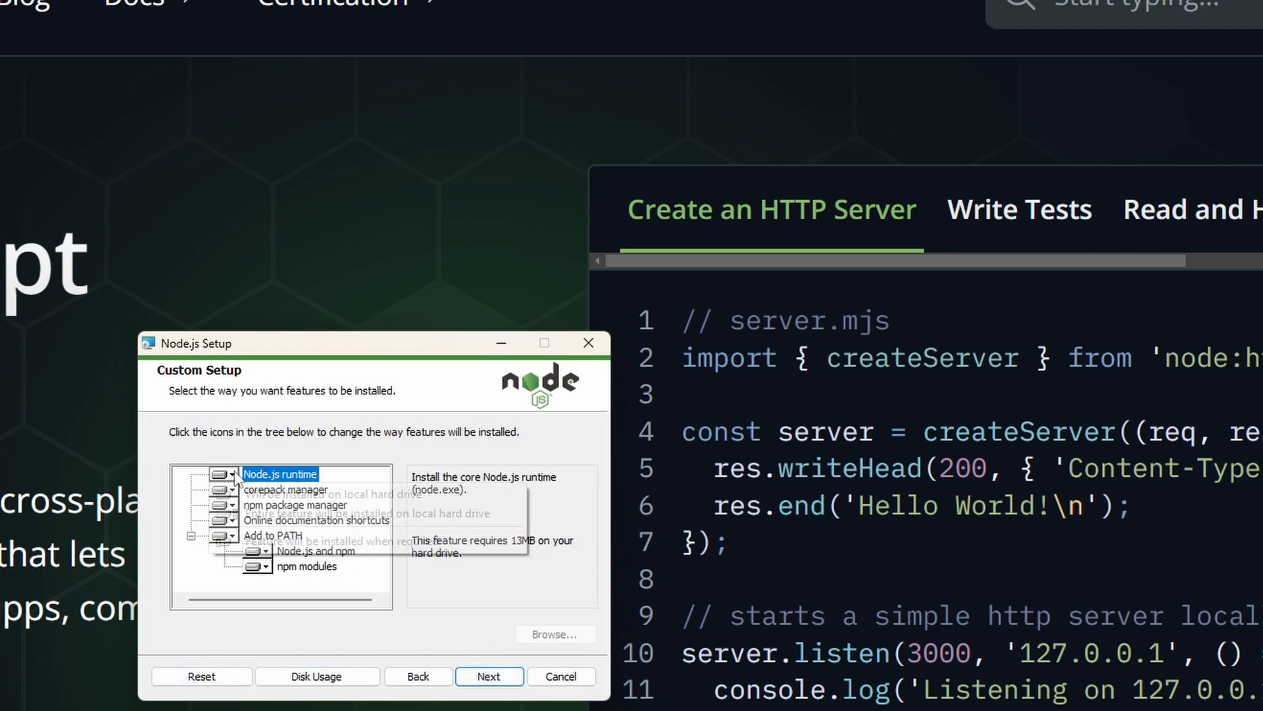
{"action": "left_click", "coordinate": [488, 675]}
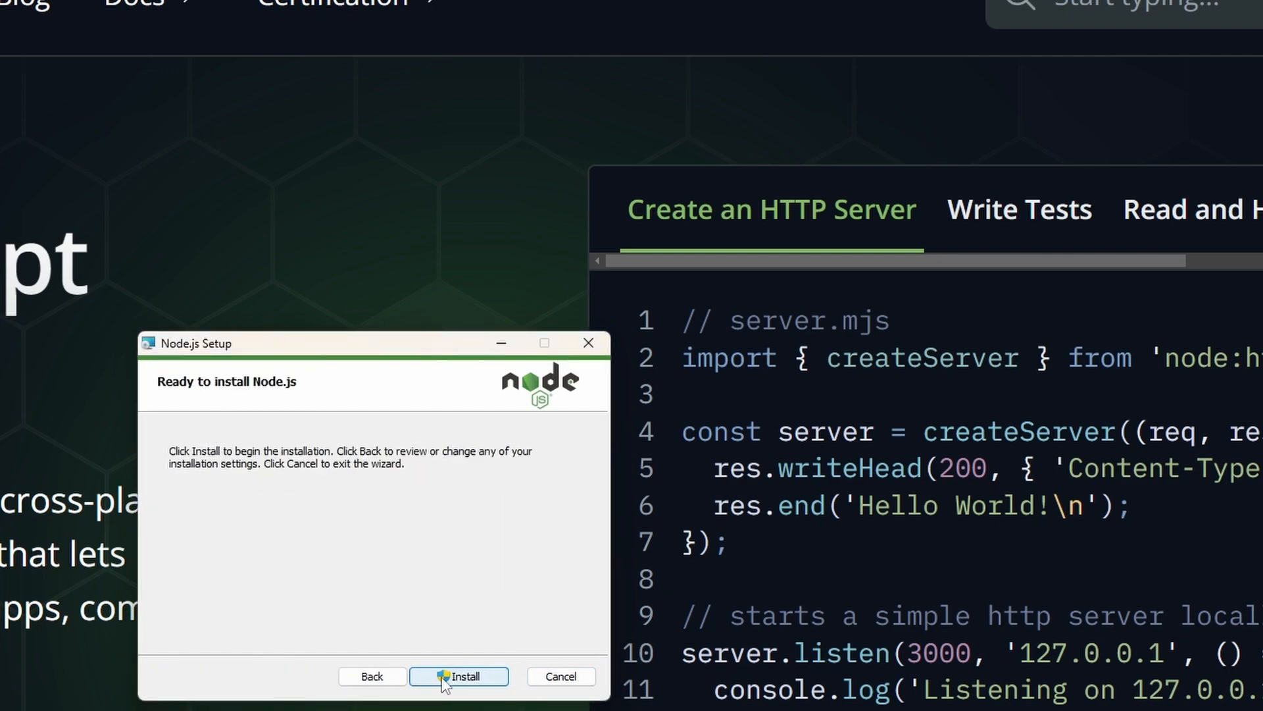
{"action": "left_click", "coordinate": [458, 676]}
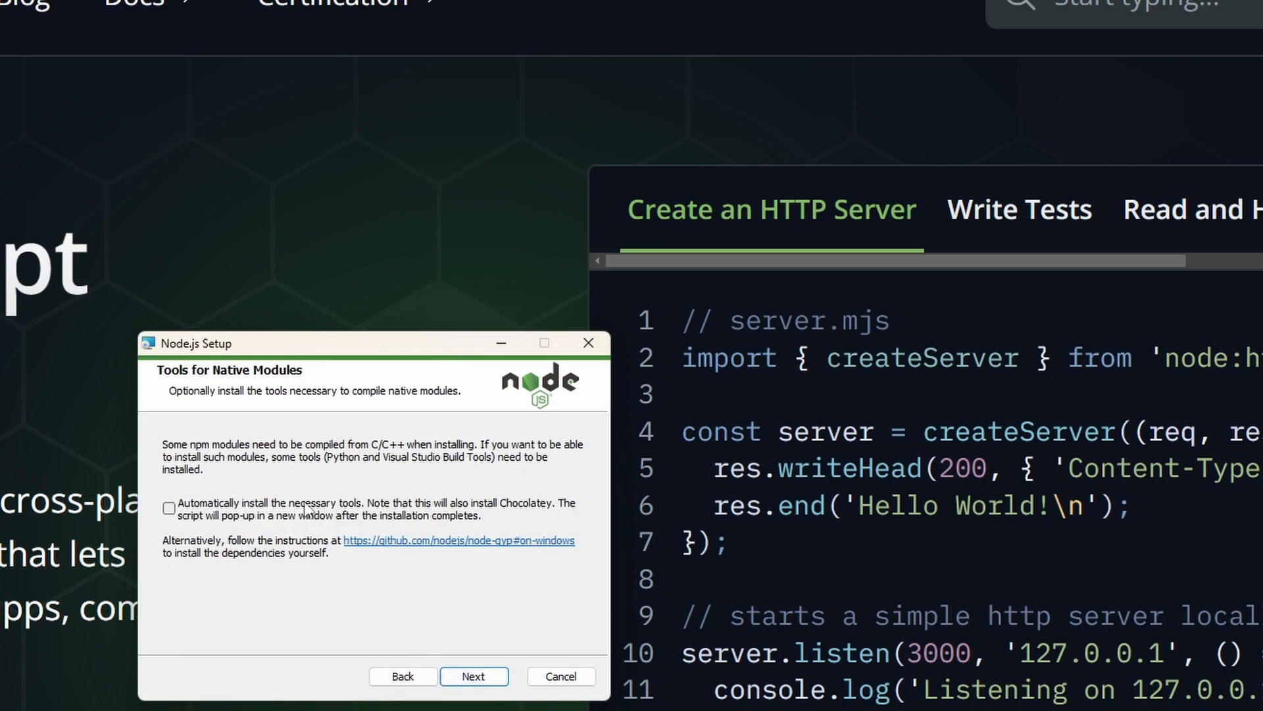
- Enable automatic installation of native build tools and start the Node.js installation
{"action": "left_click", "coordinate": [169, 508]}
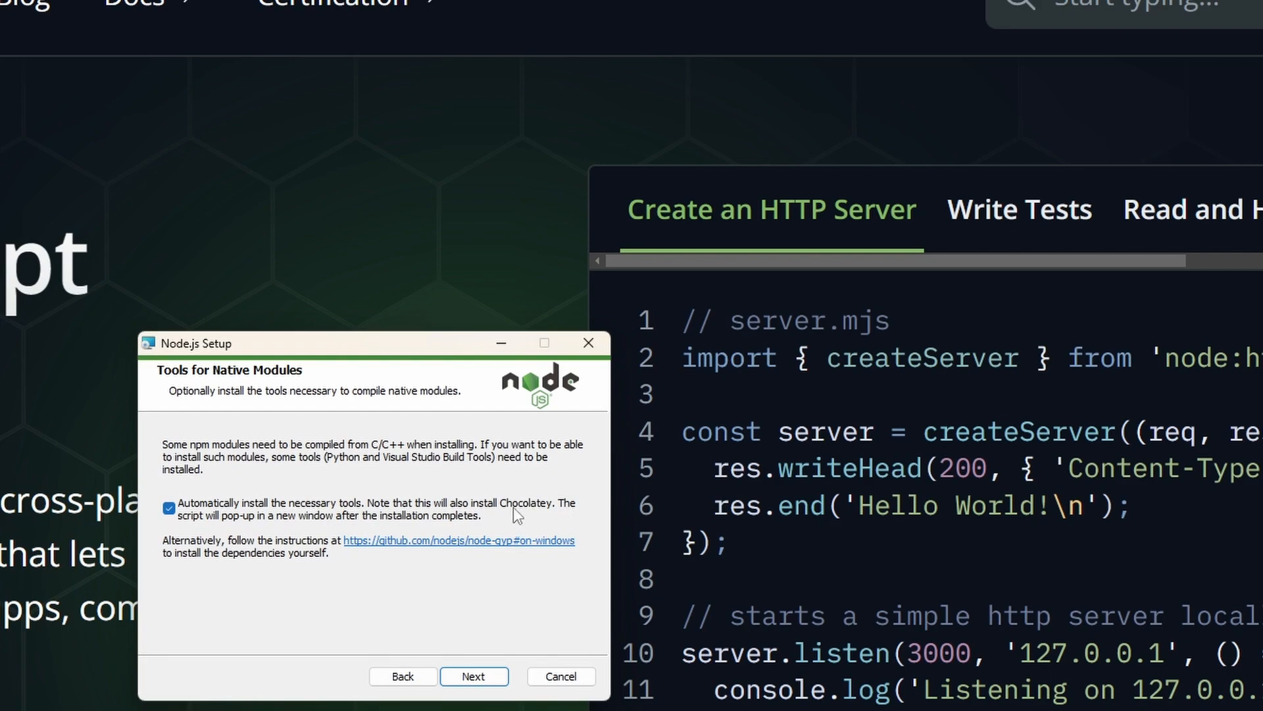
{"action": "mouse_move", "coordinate": [262, 527]}
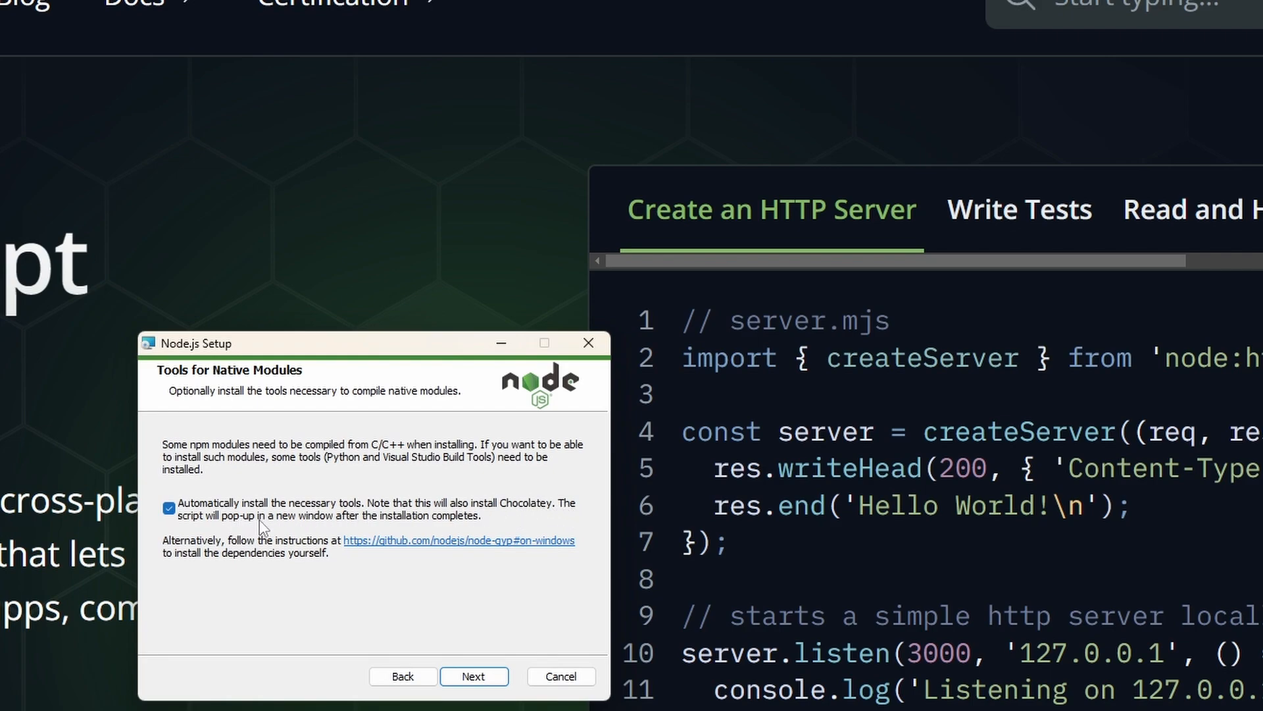
{"action": "mouse_move", "coordinate": [493, 531]}
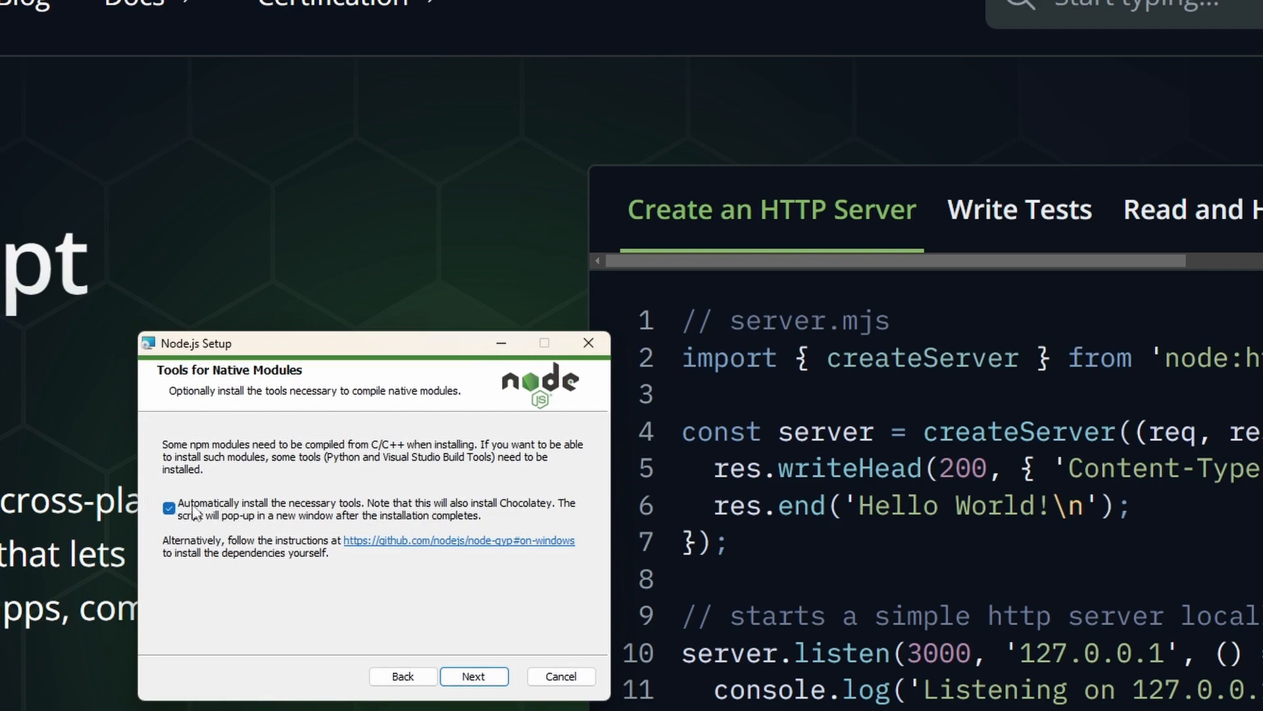
{"action": "mouse_move", "coordinate": [315, 459]}
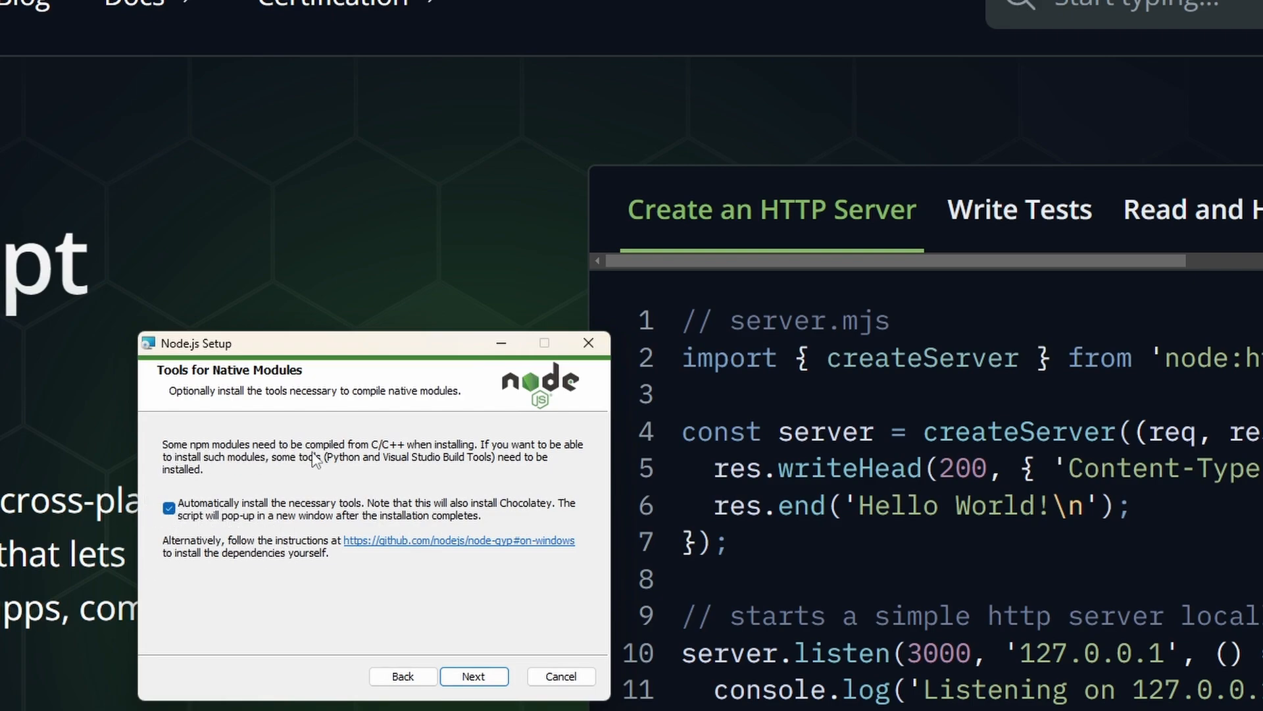
{"action": "mouse_move", "coordinate": [324, 455]}
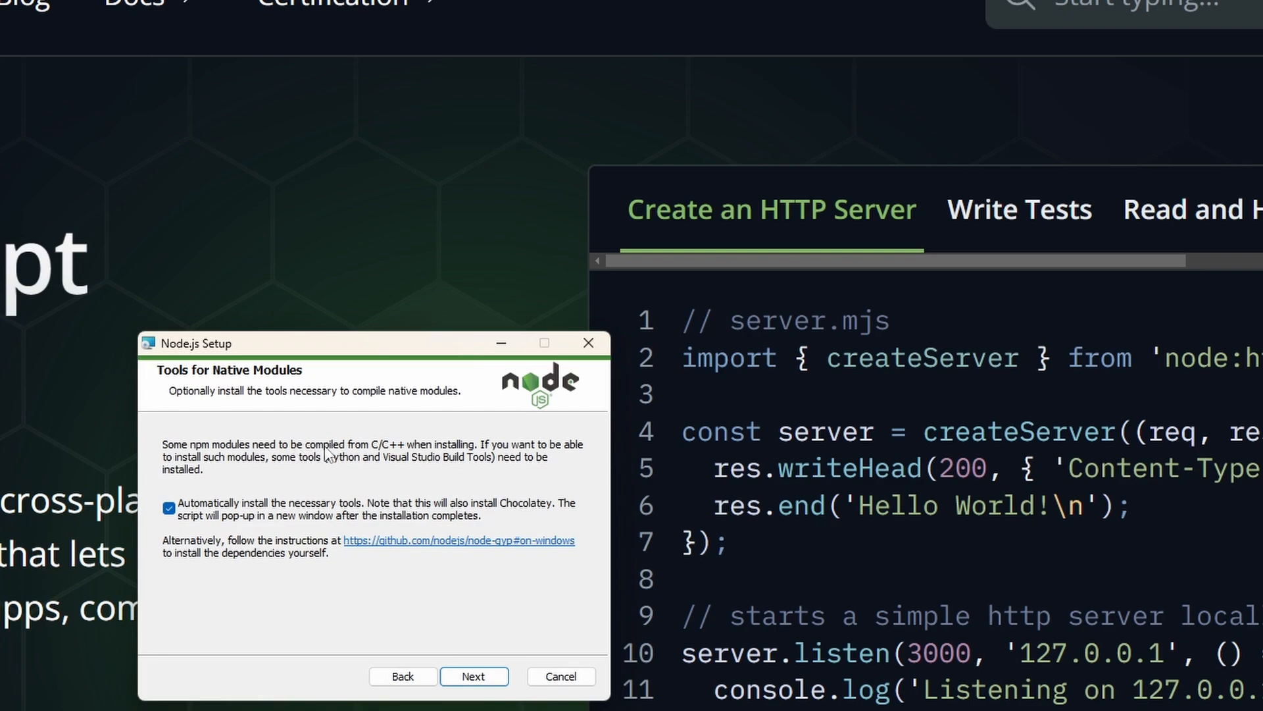
{"action": "mouse_move", "coordinate": [395, 456]}
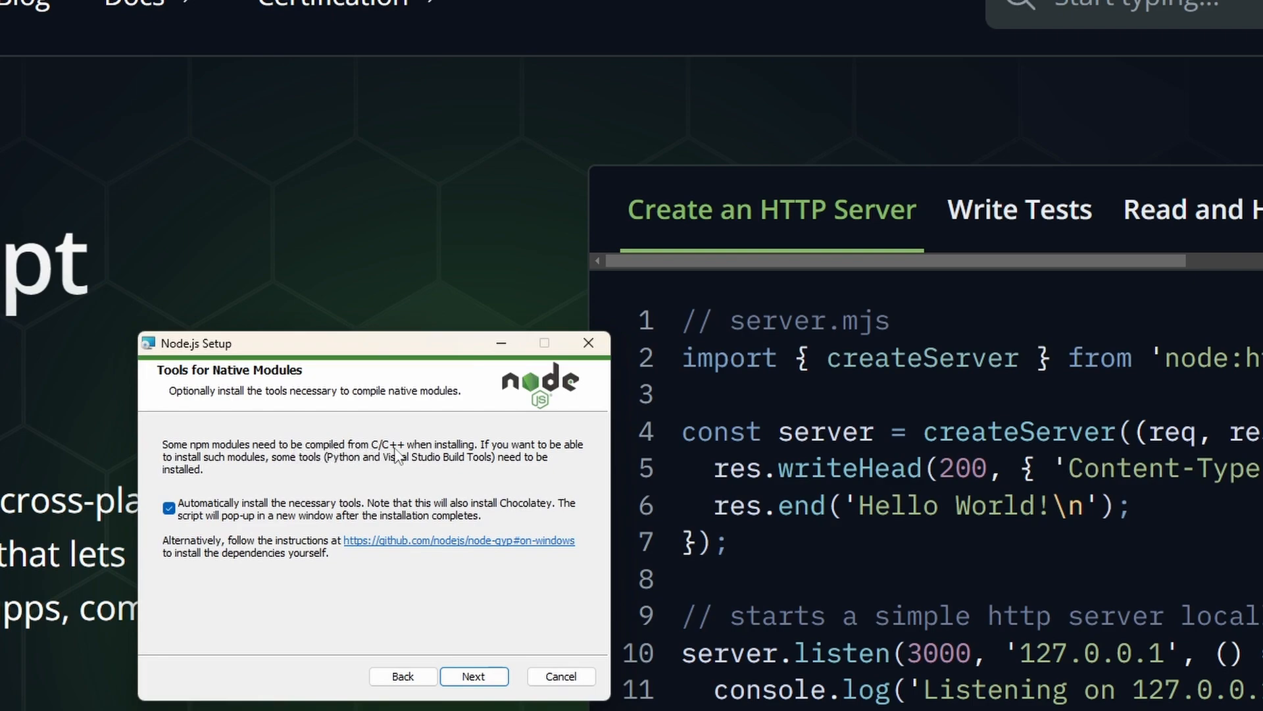
{"action": "mouse_move", "coordinate": [494, 635]}
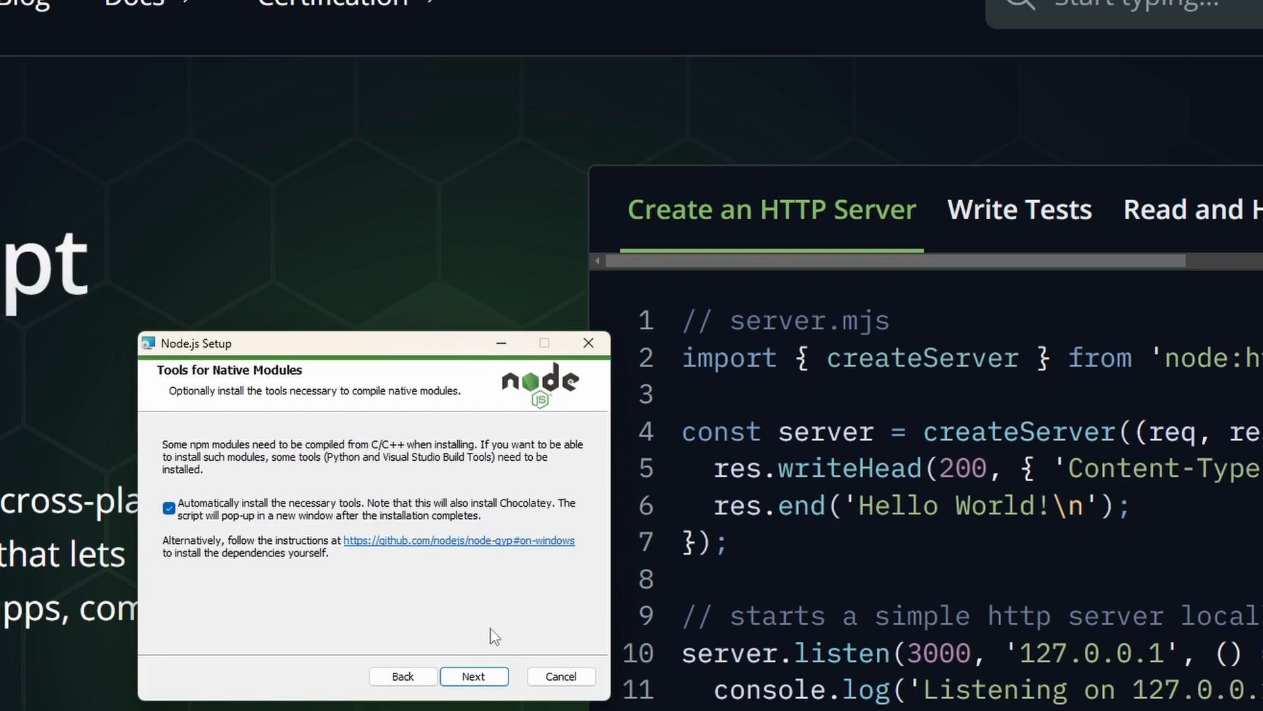
{"action": "left_click", "coordinate": [474, 675]}
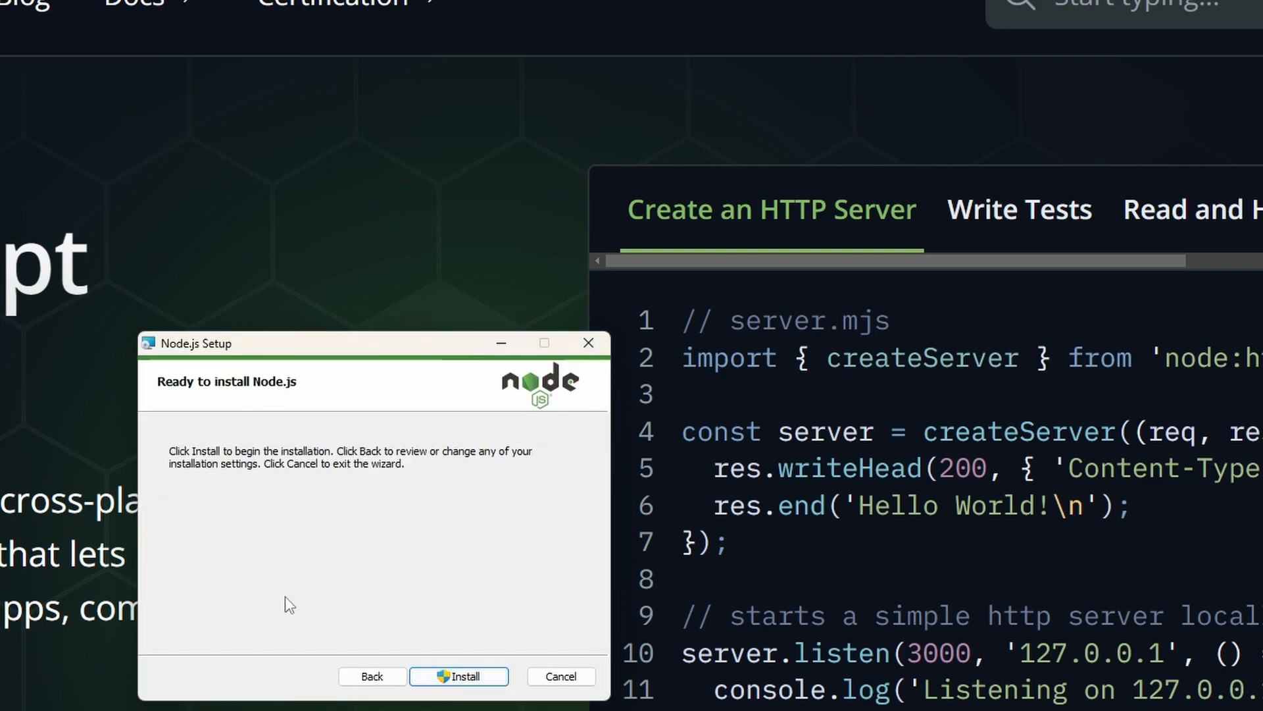
{"action": "left_click", "coordinate": [458, 675]}
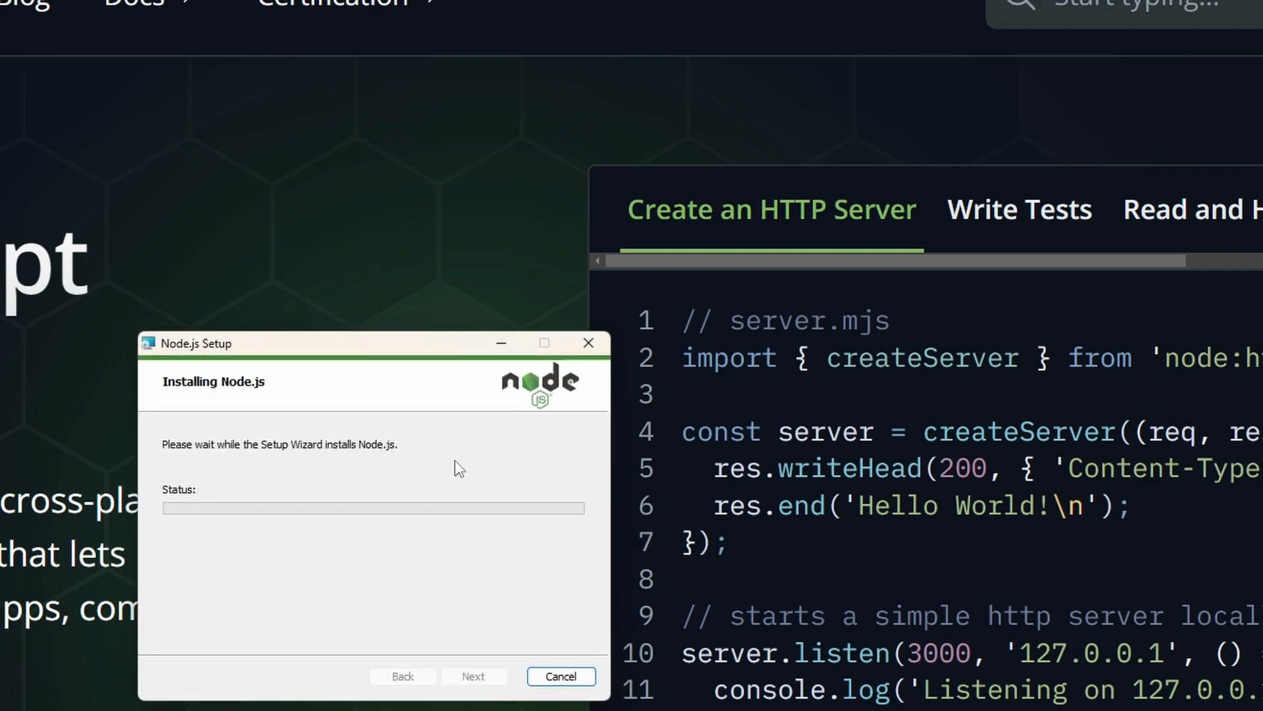
{"action": "mouse_move", "coordinate": [363, 407]}
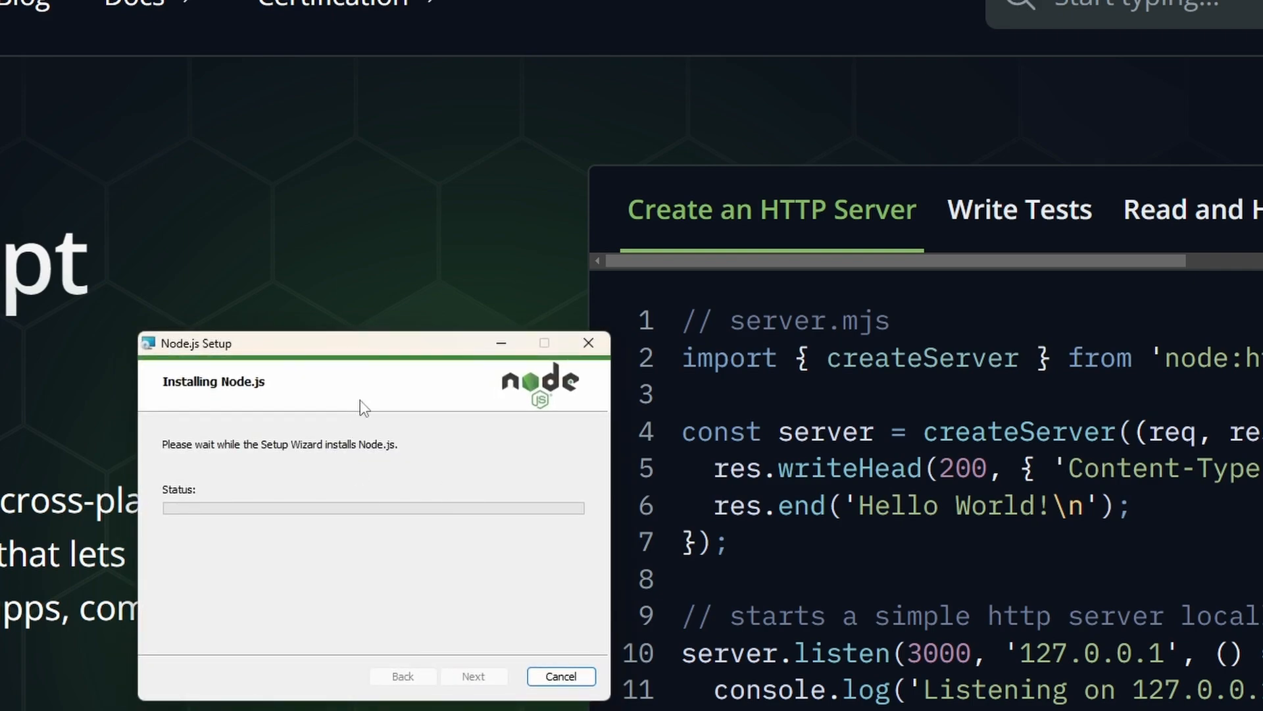
{"action": "mouse_move", "coordinate": [434, 516]}
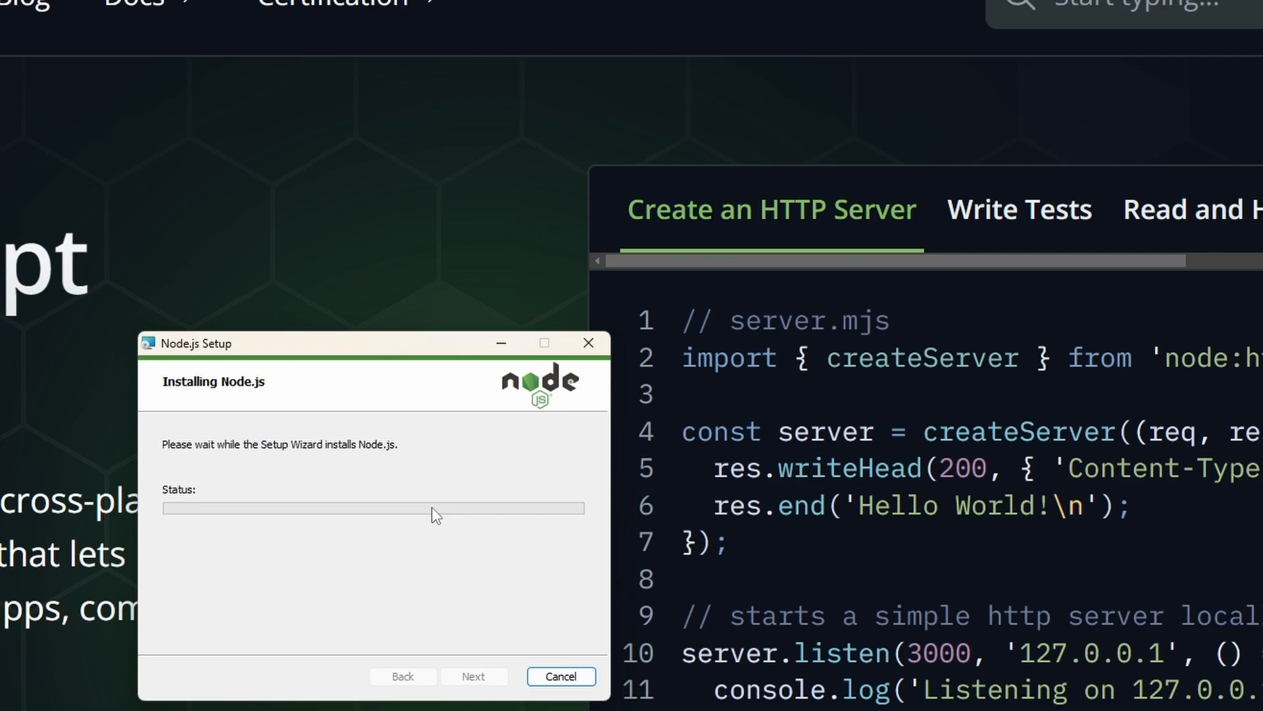
{"action": "mouse_move", "coordinate": [436, 346]}
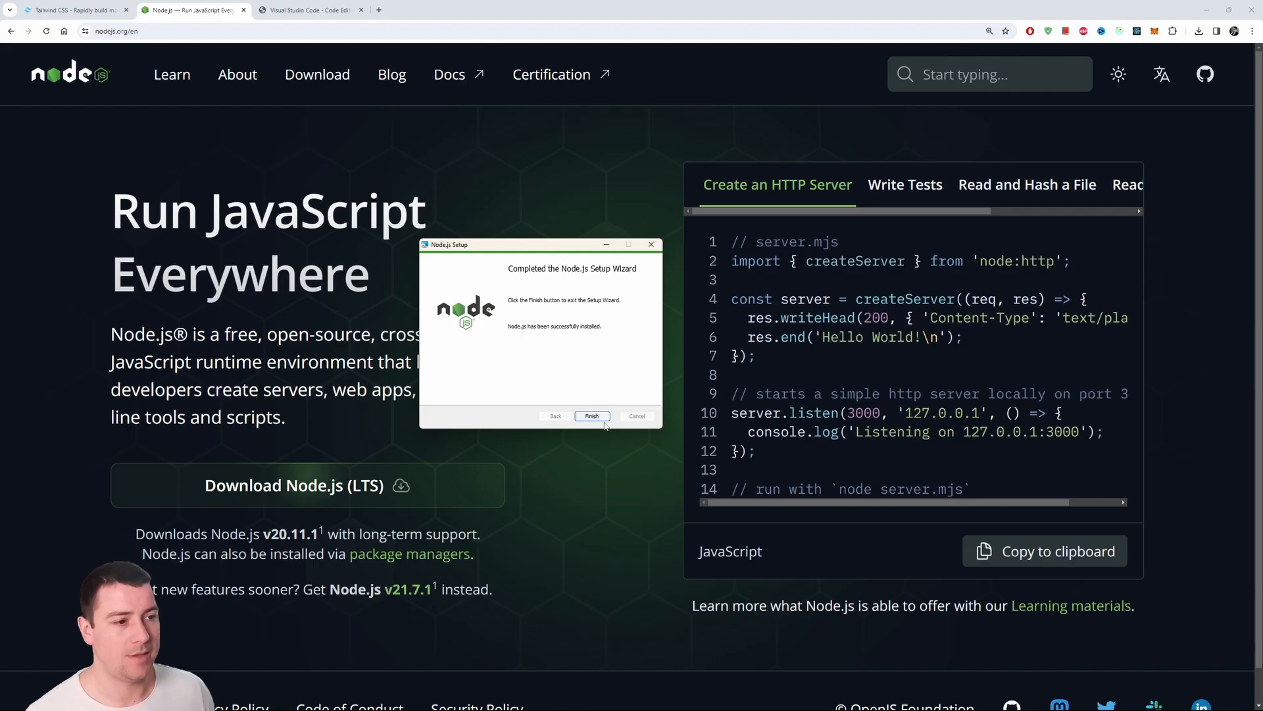
- Finish the setup wizard and select the v20.11.1 version number on nodejs.org
{"action": "left_click", "coordinate": [590, 416]}
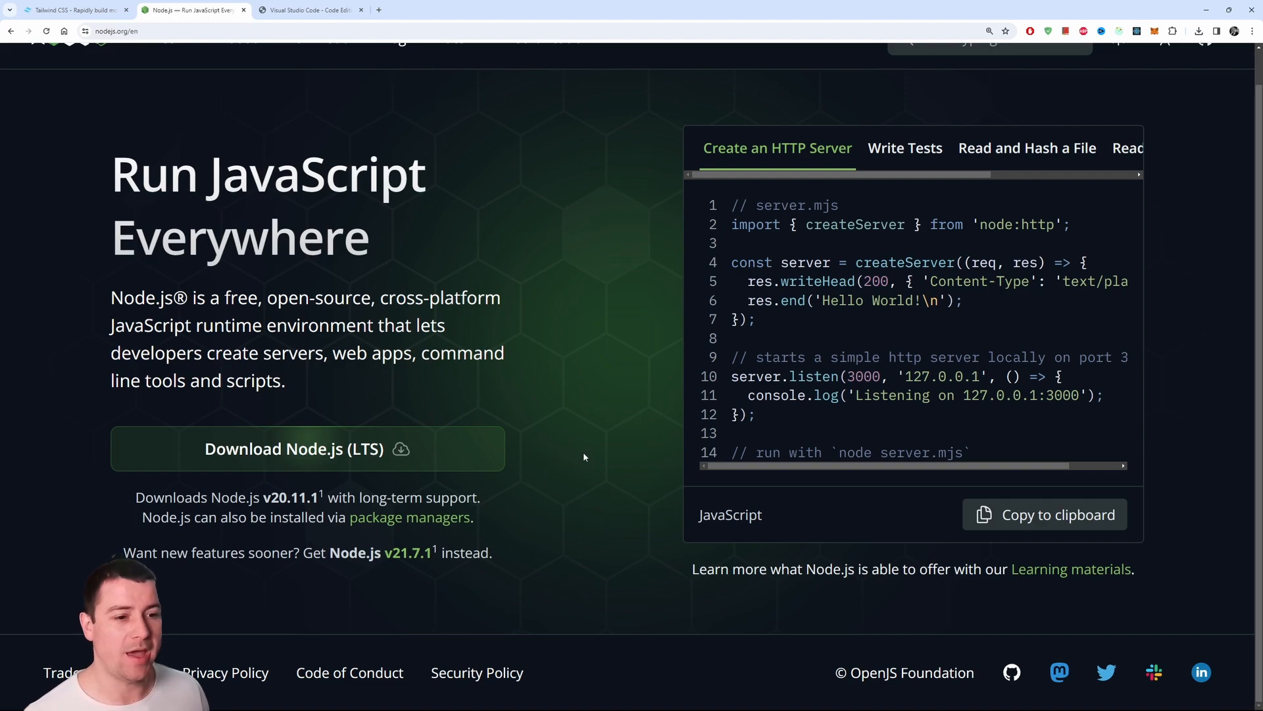
{"action": "double_click", "coordinate": [290, 497]}
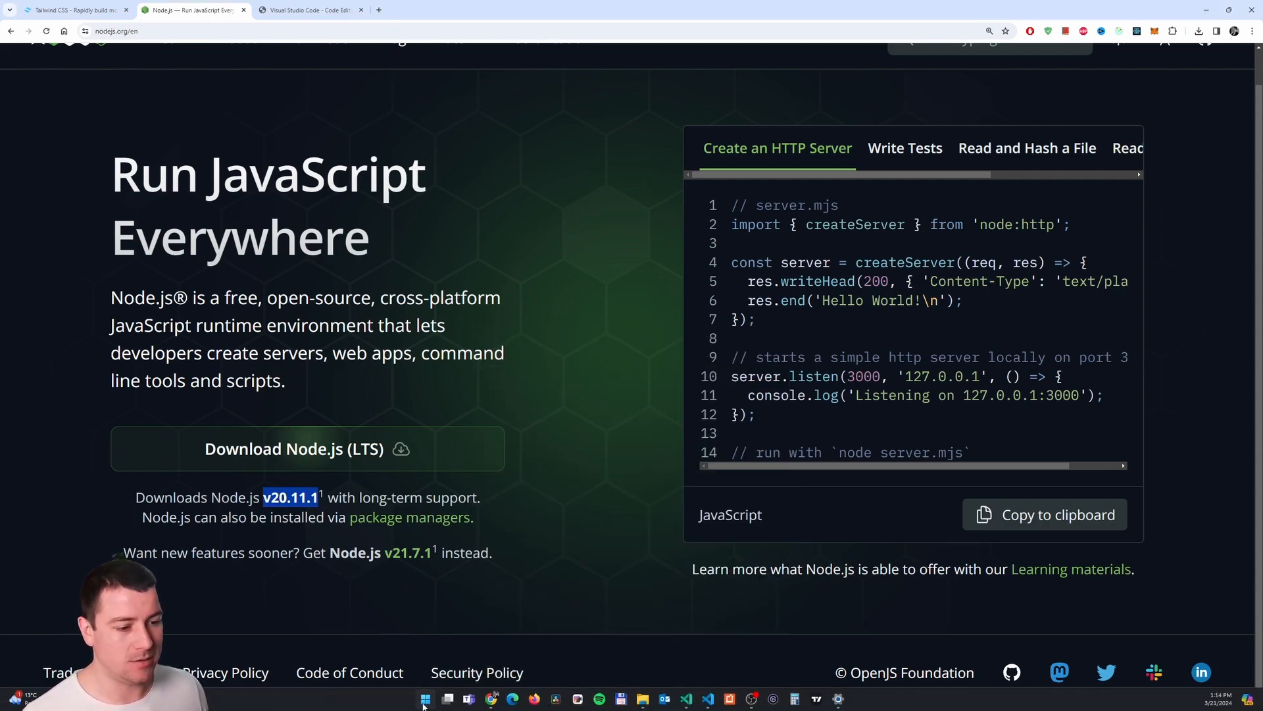
- Open Command Prompt and run node -v to show v20.11.1
{"action": "left_click", "coordinate": [424, 698]}
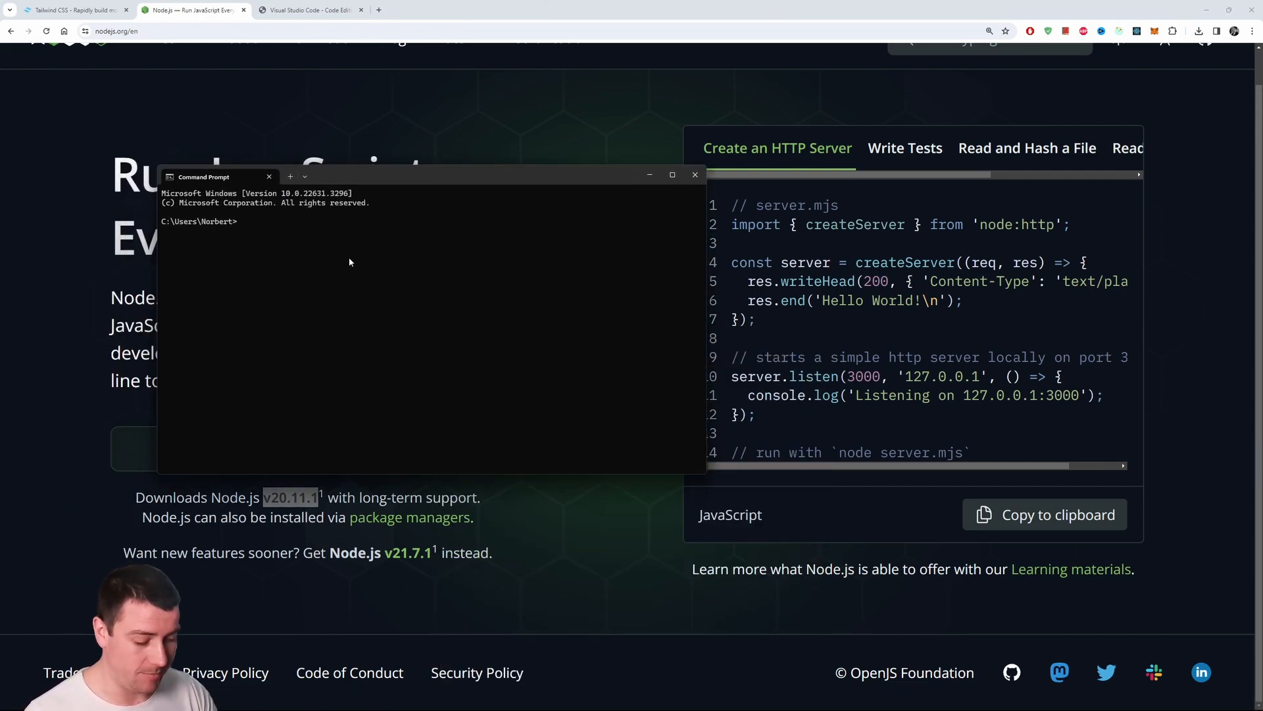
{"action": "type", "text": "node"}
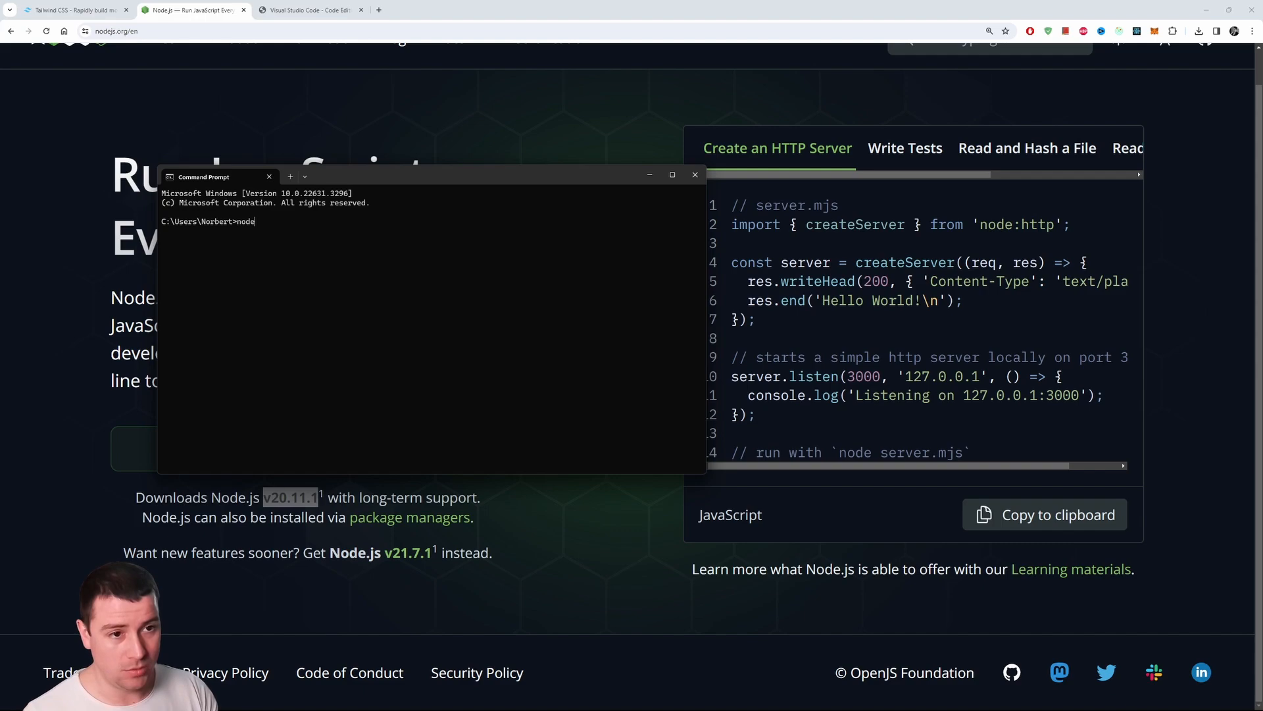
{"action": "type", "text": "-v"}
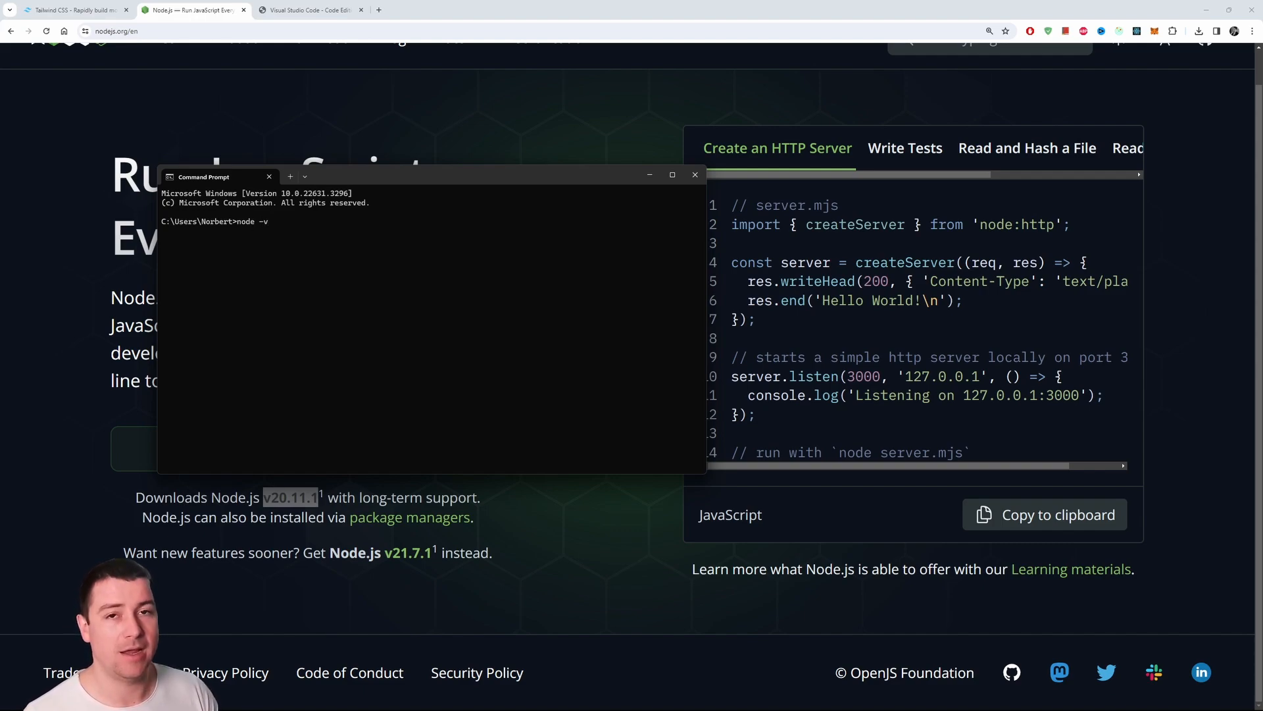
{"action": "key", "text": "Return"}
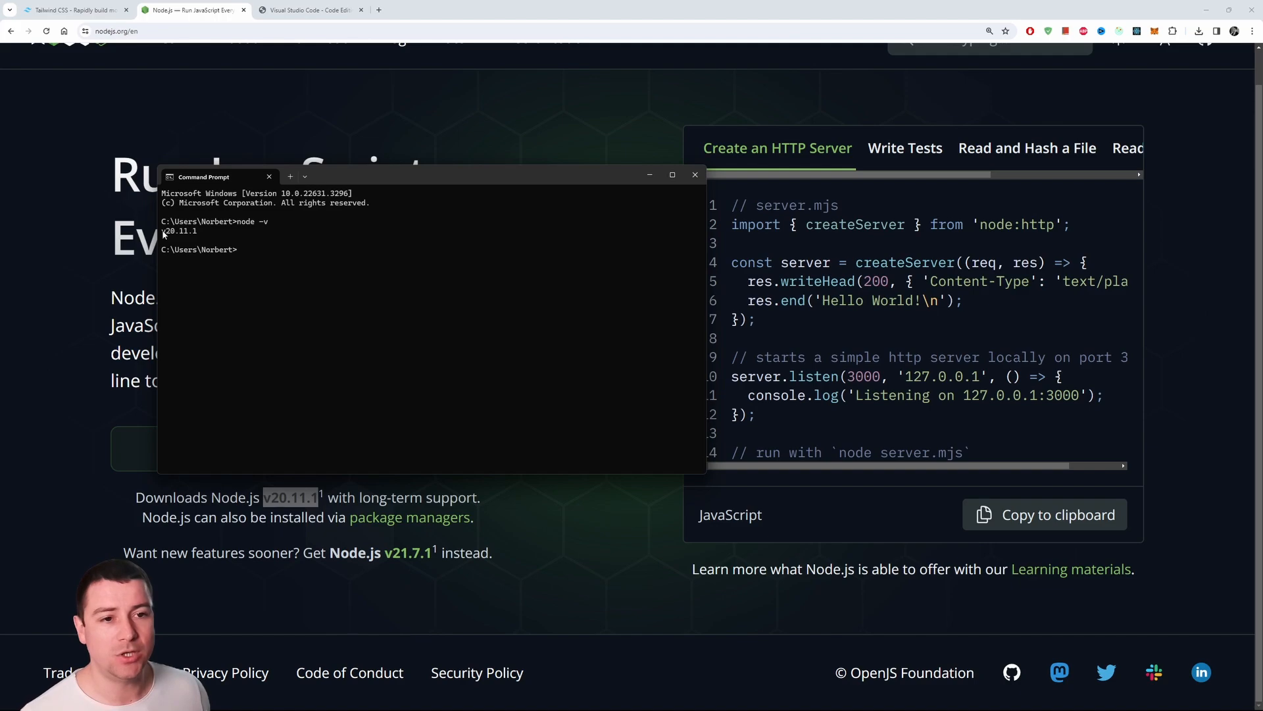
{"action": "mouse_move", "coordinate": [191, 234]}
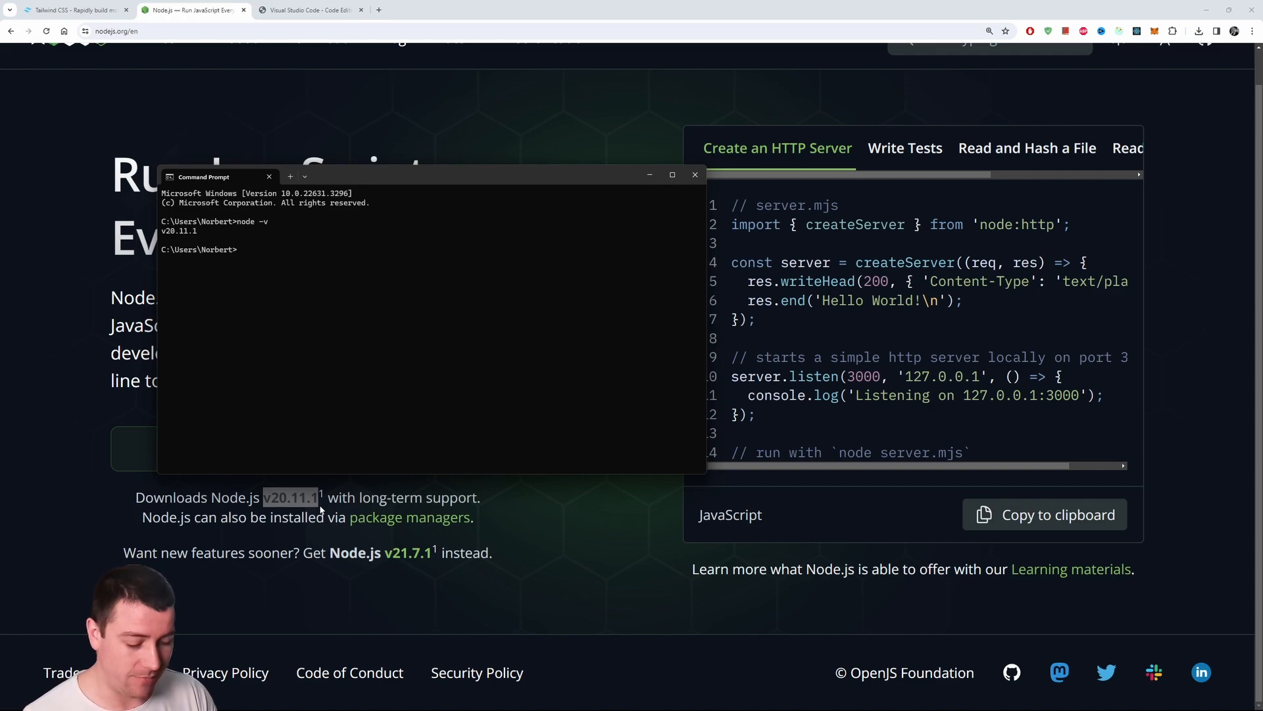
- Run npm -v to show npm version 10.2.4
{"action": "type", "text": "npm -v"}
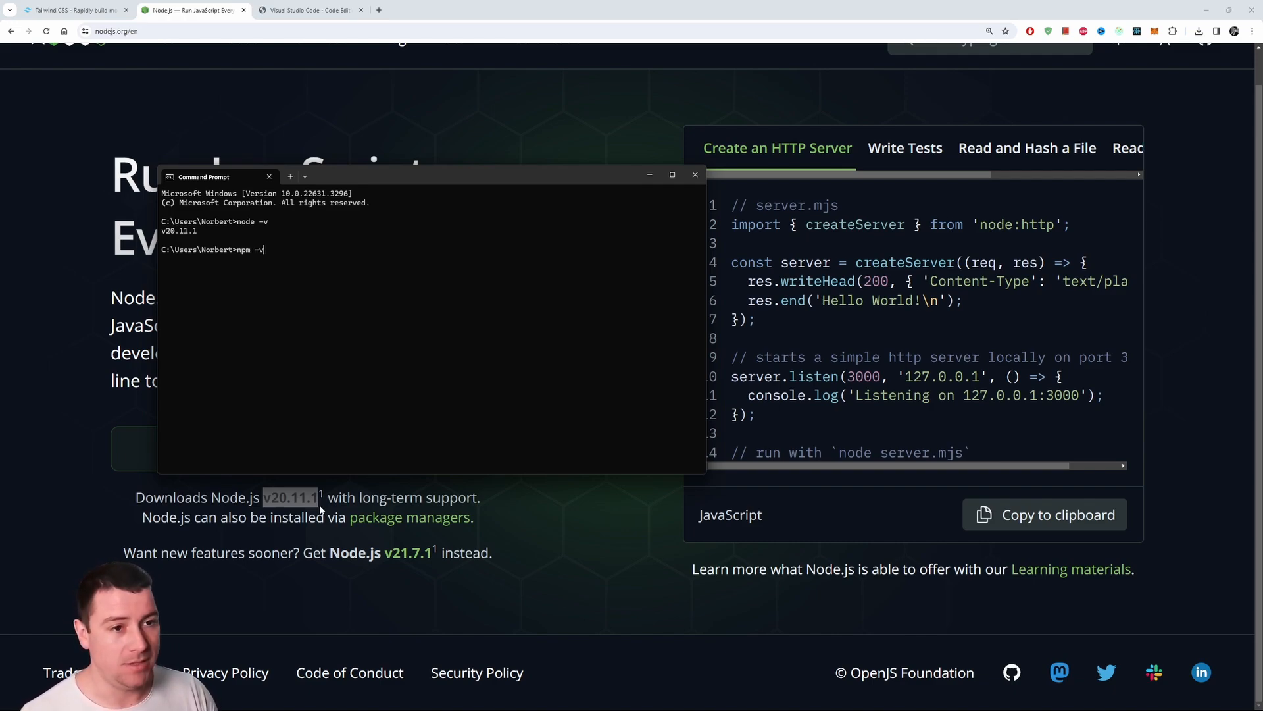
{"action": "key", "text": "Return"}
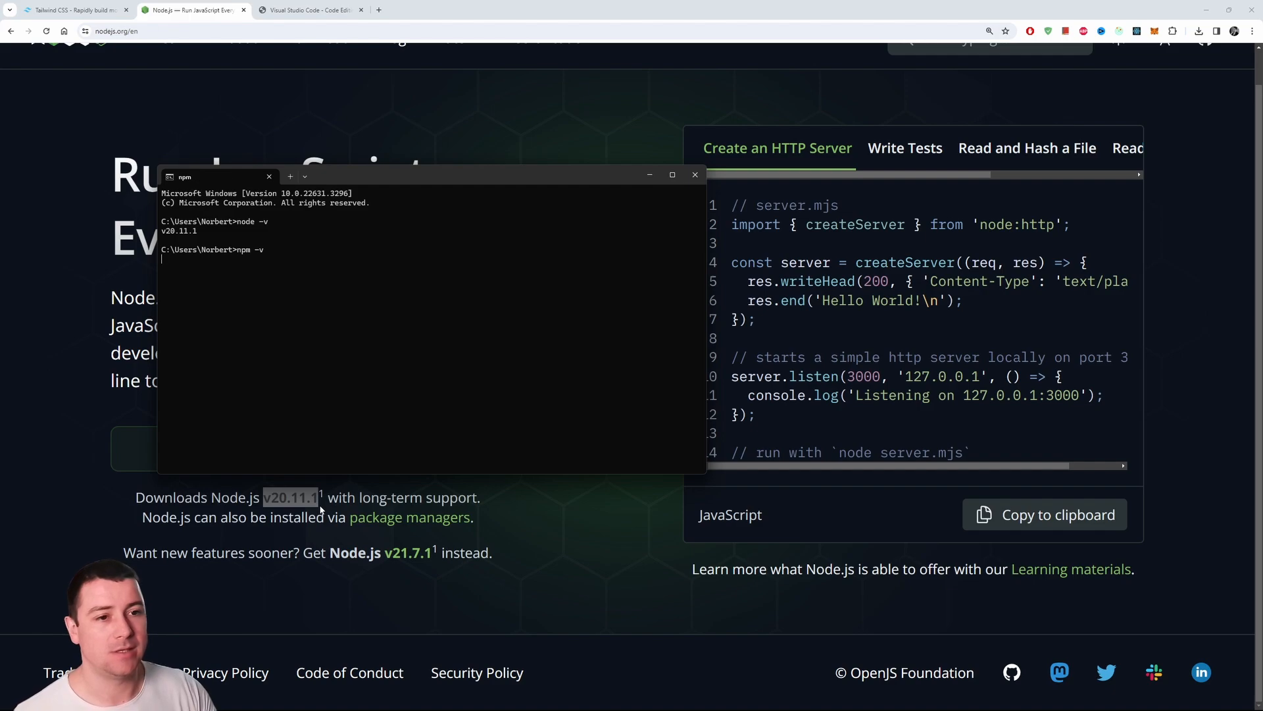
{"action": "key", "text": "Return"}
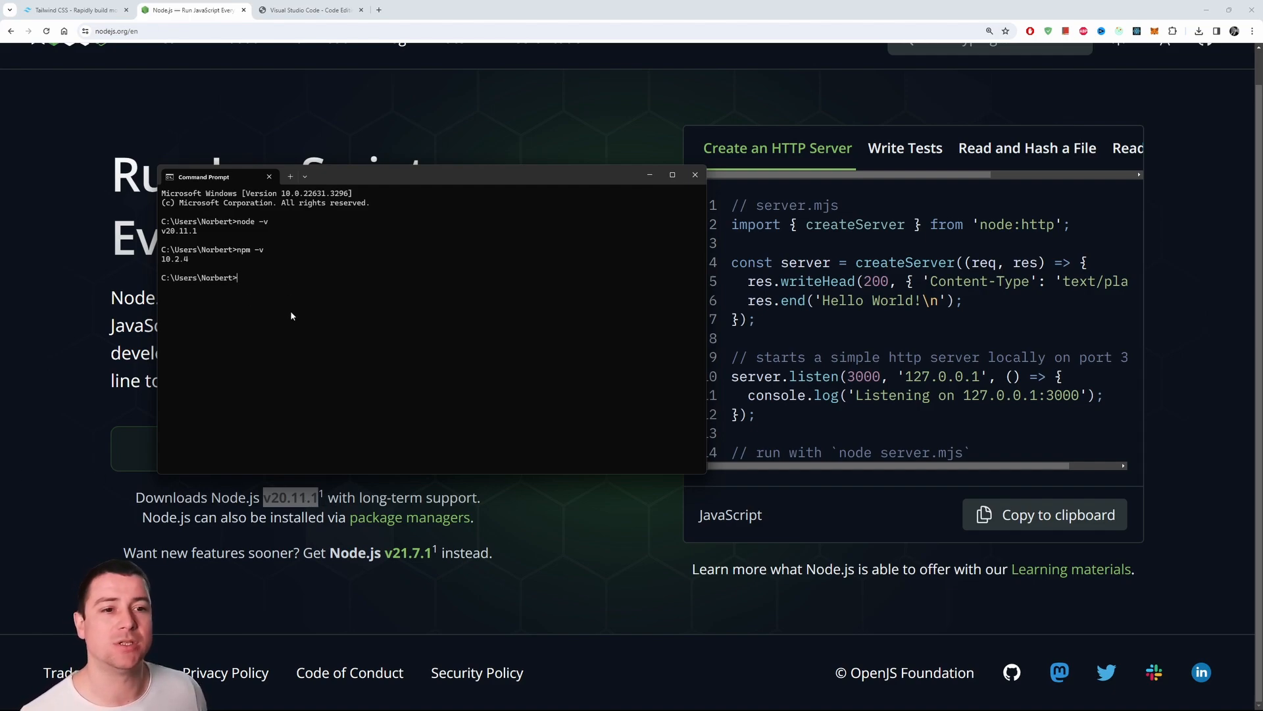
{"action": "mouse_move", "coordinate": [409, 282]}
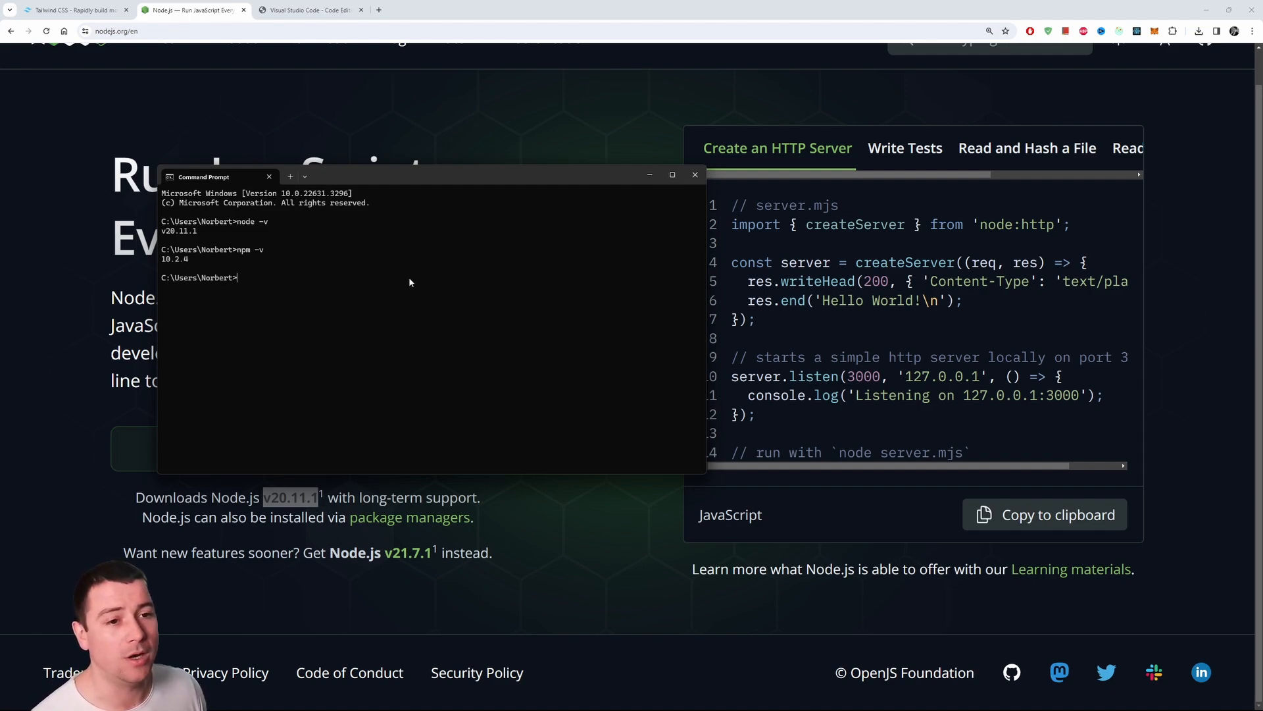
{"action": "mouse_move", "coordinate": [406, 280]}
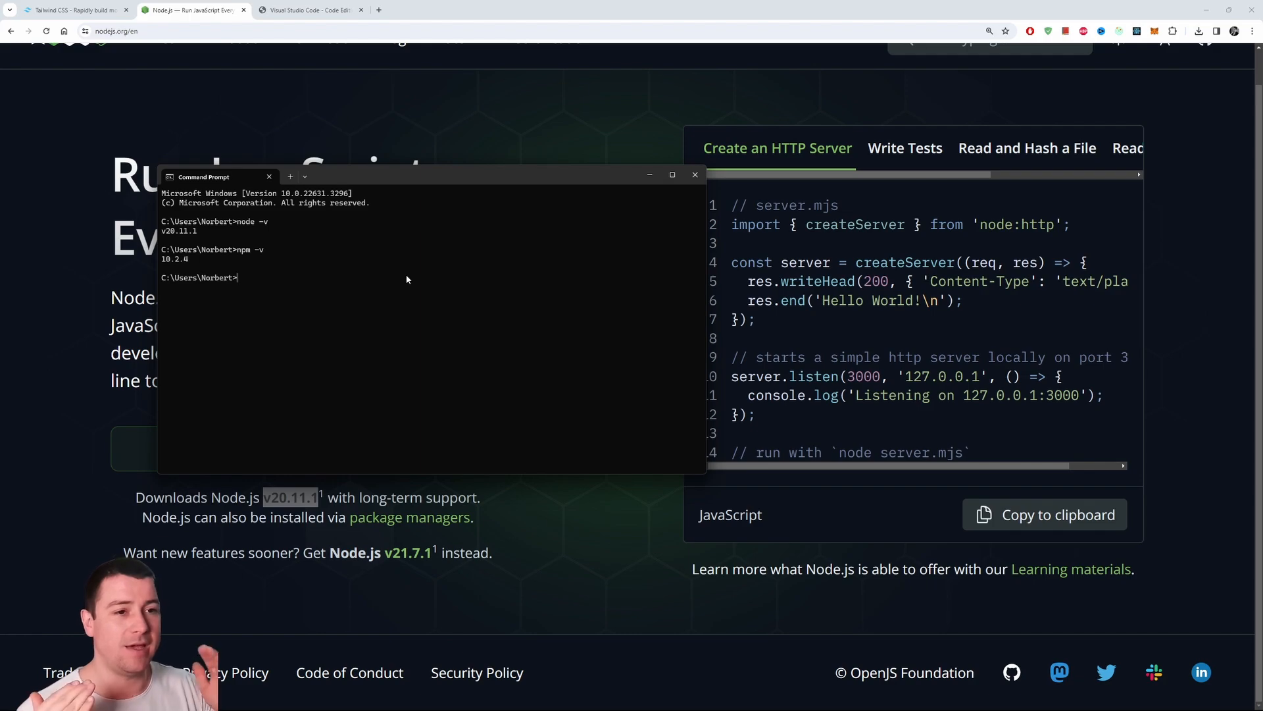